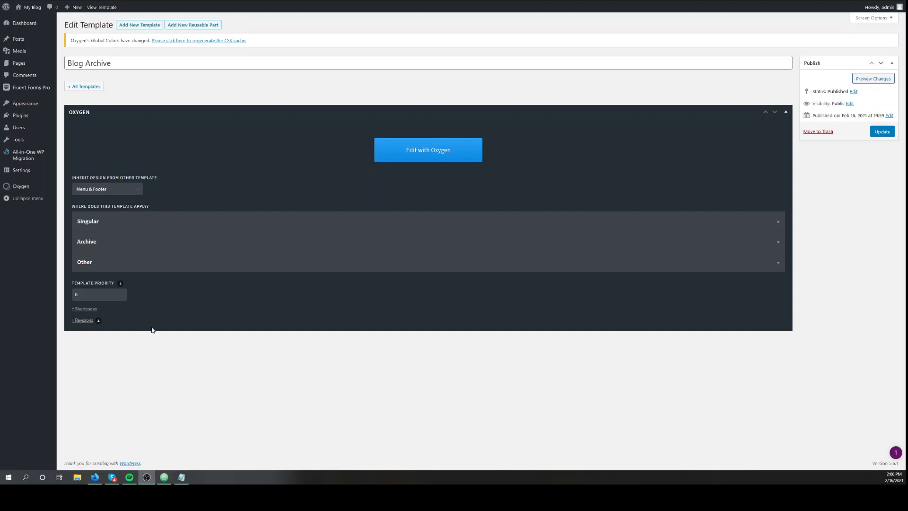
mouse_move(238, 337)
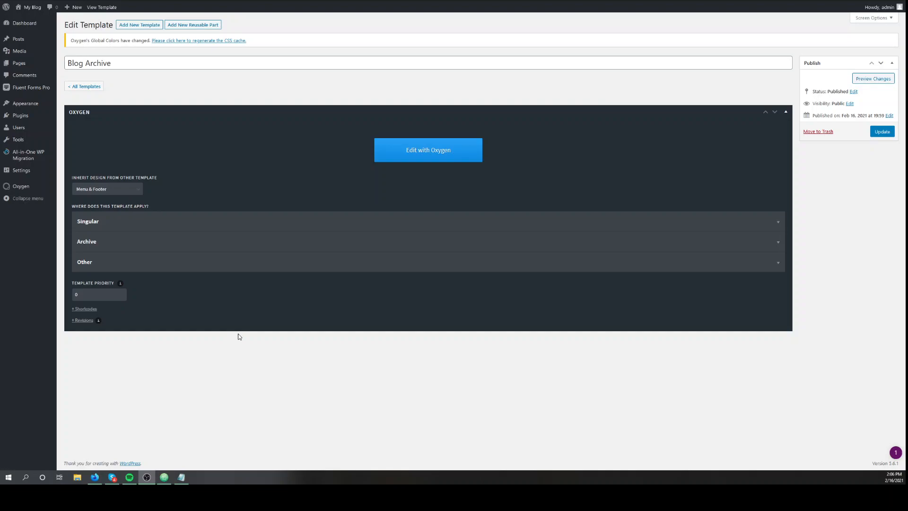
mouse_move(351, 222)
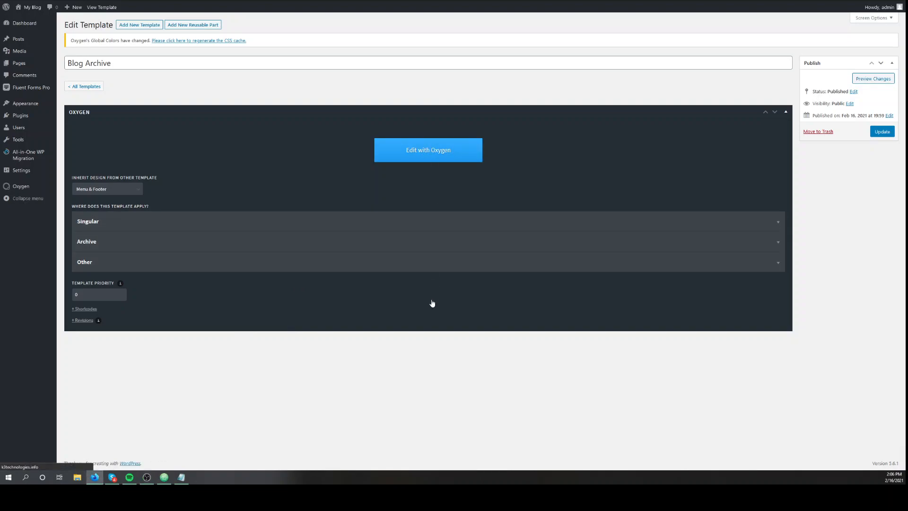
mouse_move(427, 334)
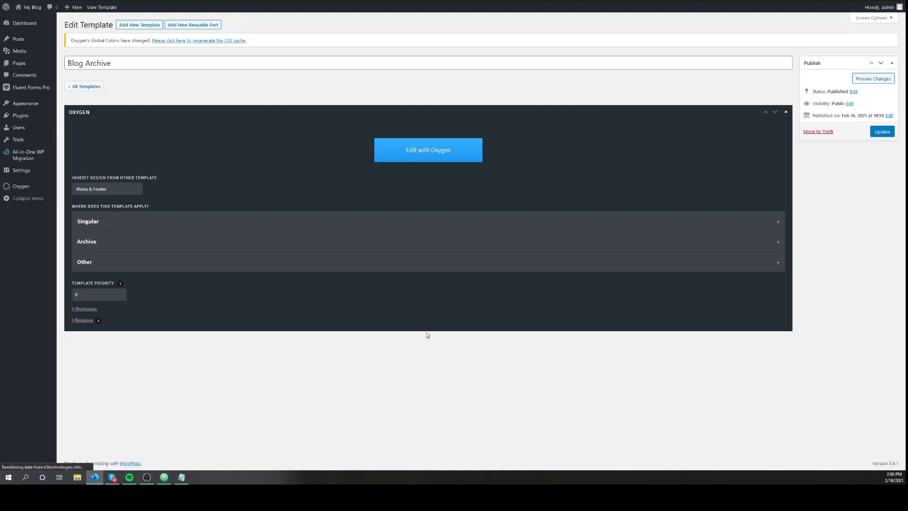
Step: Launch the Blog Archive template in the builder, review the post grid and signup form, and show the Structure panel
left_click(428, 150)
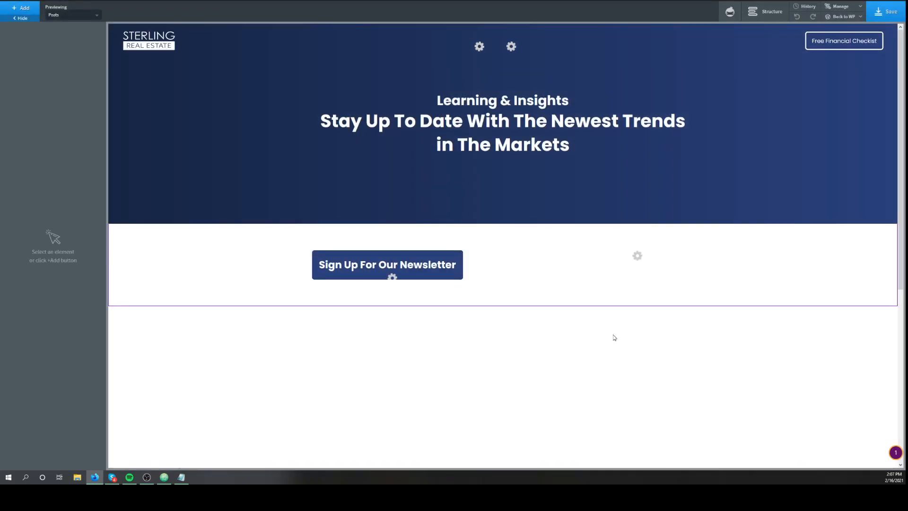
mouse_move(722, 221)
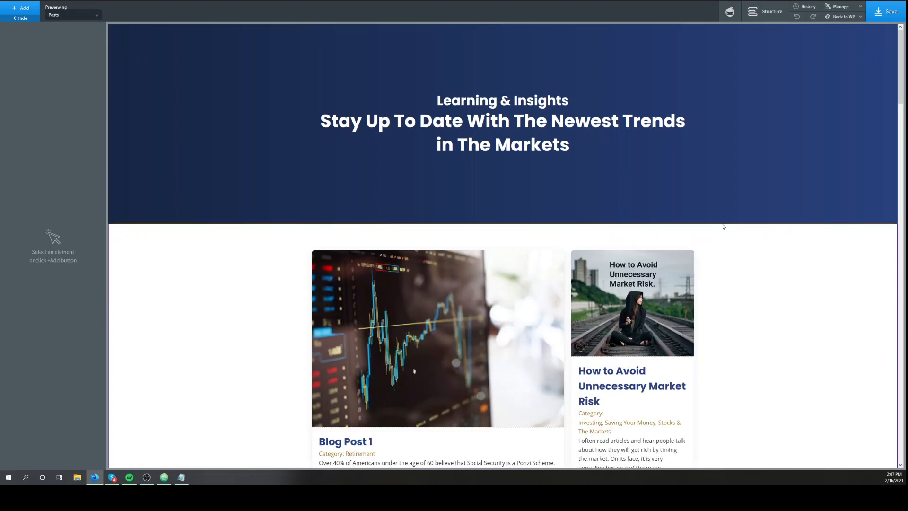
scroll("down", 3)
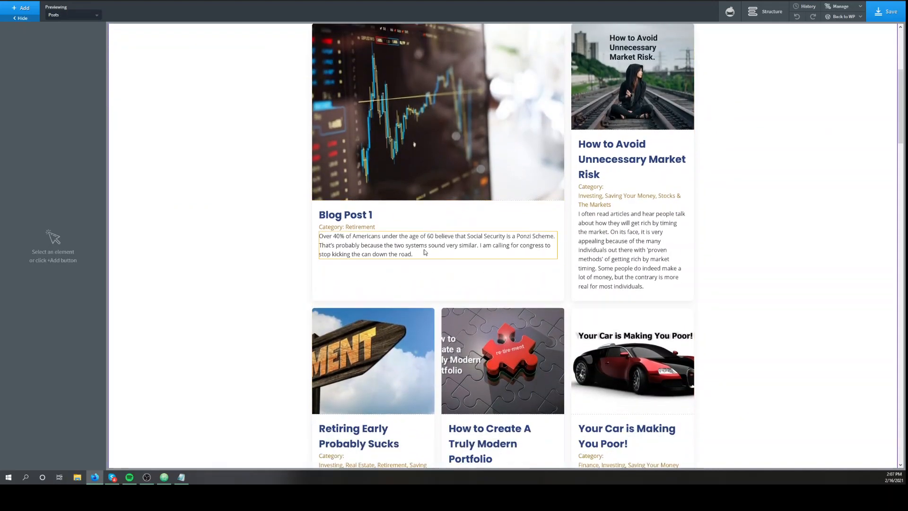
scroll("down", 3)
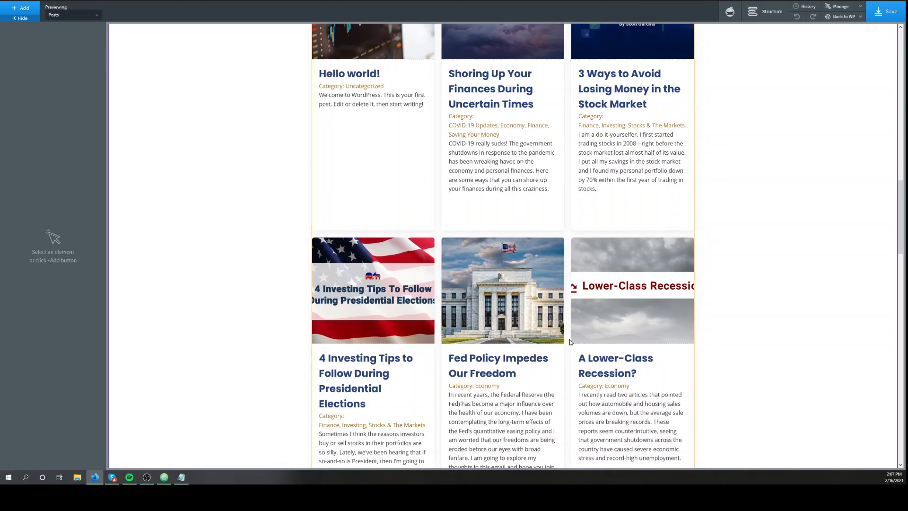
scroll("down", 3)
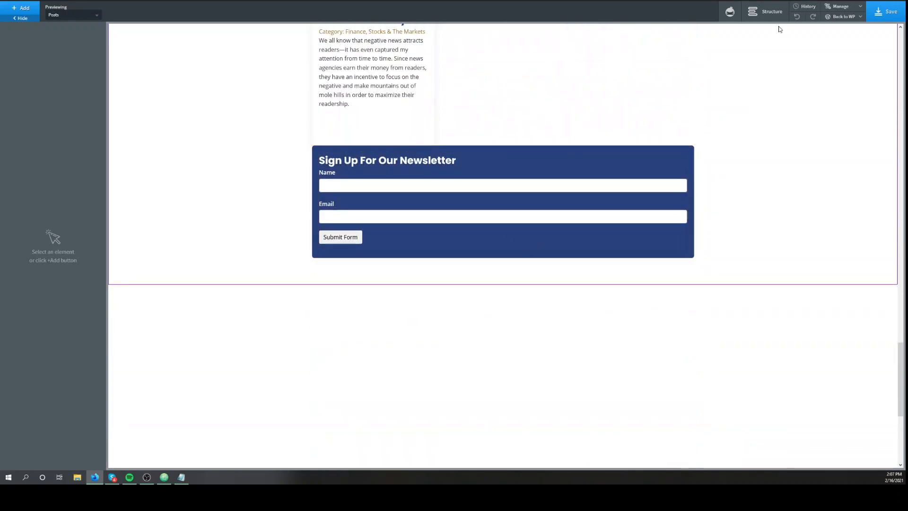
left_click(772, 12)
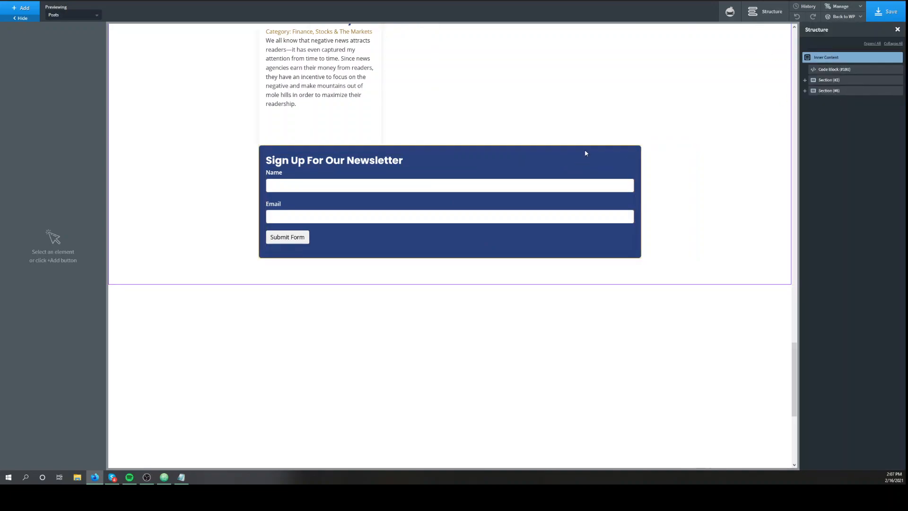
Step: Select the newsletter signup Div (#253) and review its ID against the post grid
left_click(334, 160)
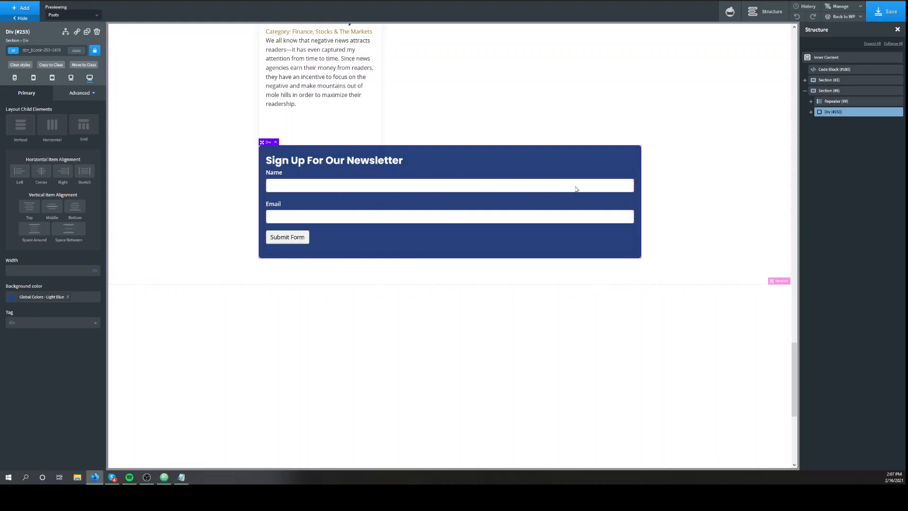
scroll("up", 3)
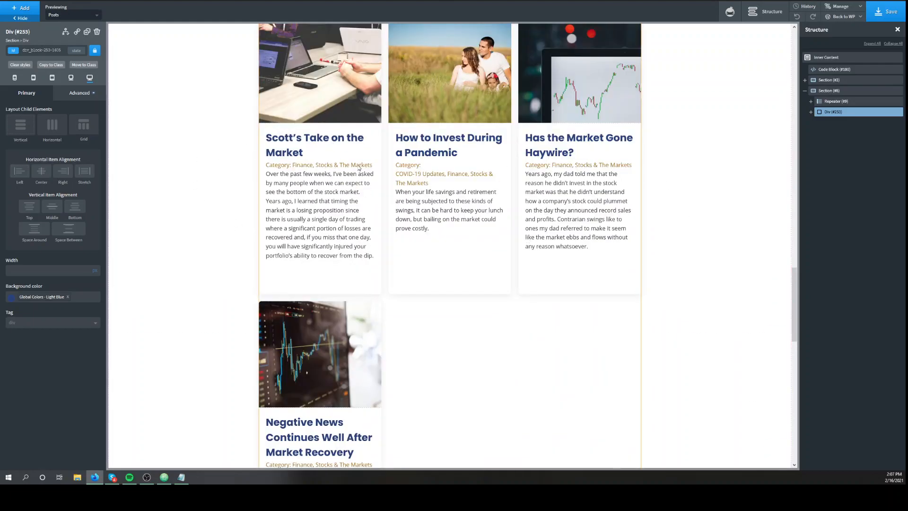
scroll("up", 3)
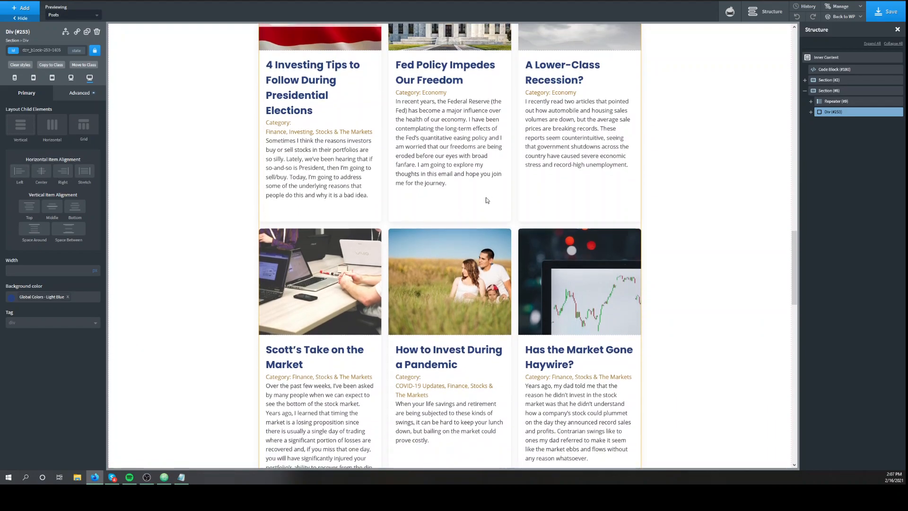
scroll("down", 3)
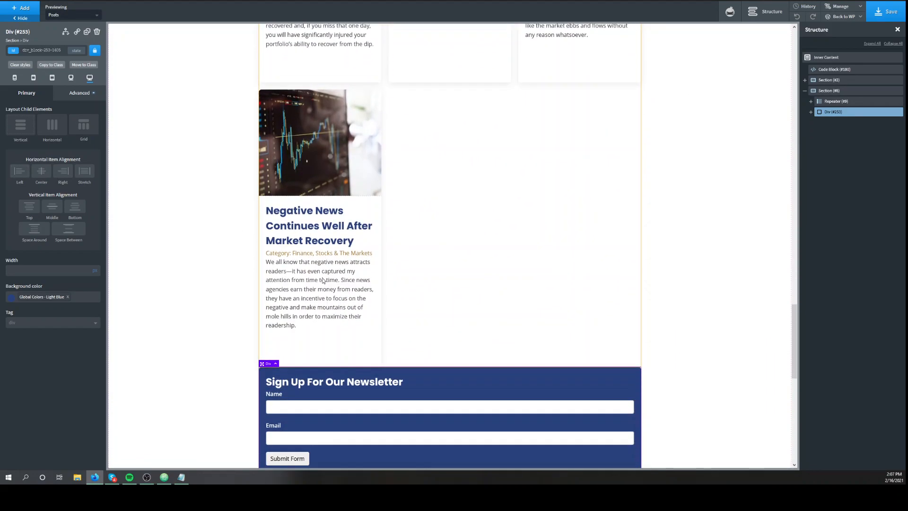
scroll("down", 3)
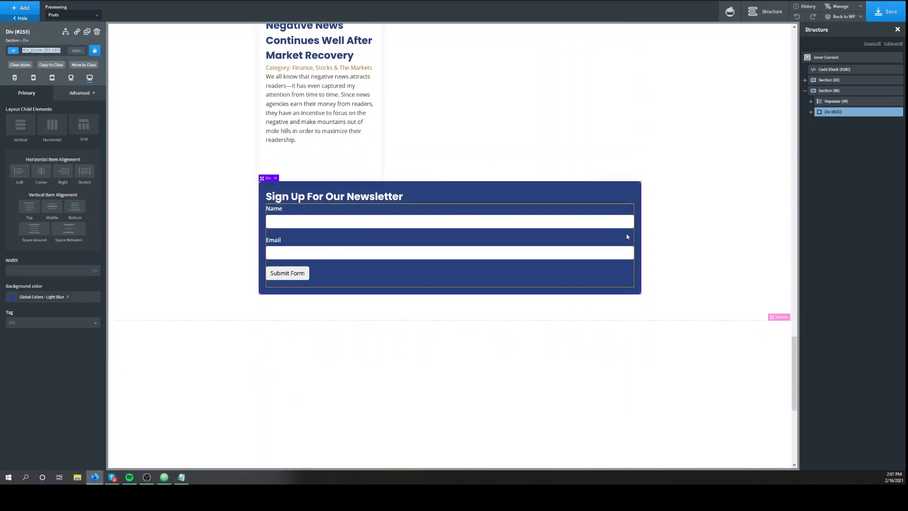
mouse_move(826, 180)
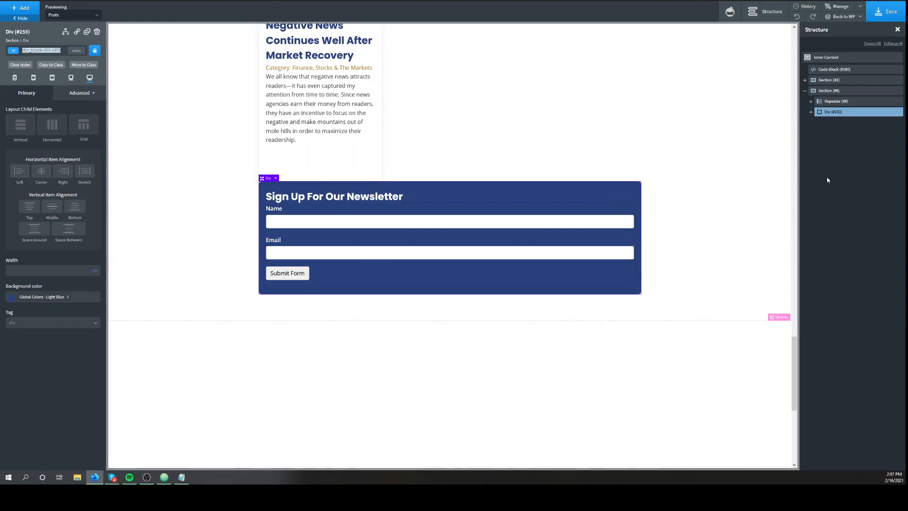
scroll("up", 3)
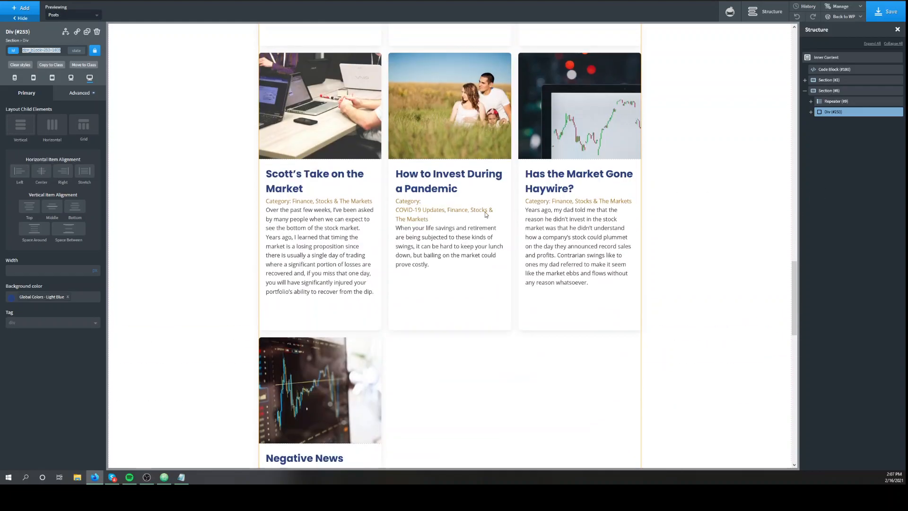
Step: Give the Repeater's post card Div (#10) the class 'posts-con', then select Inner Content
left_click(834, 101)
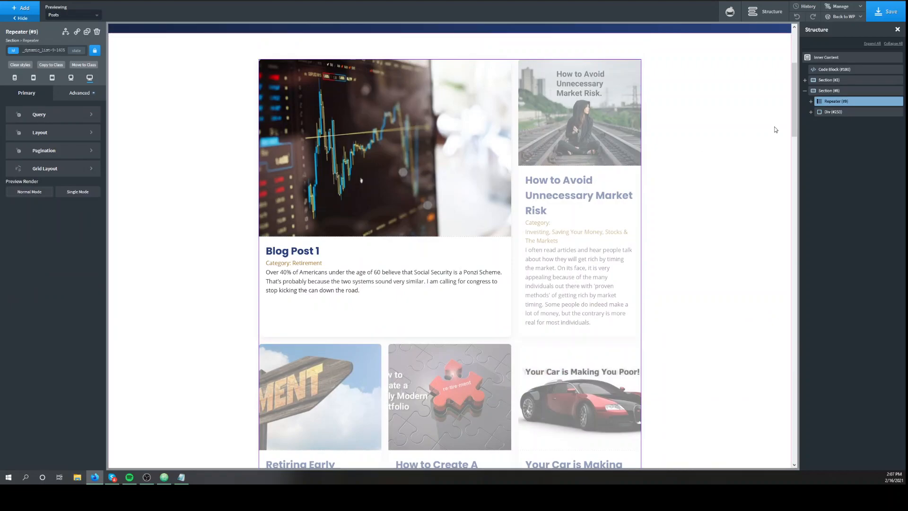
left_click(811, 101)
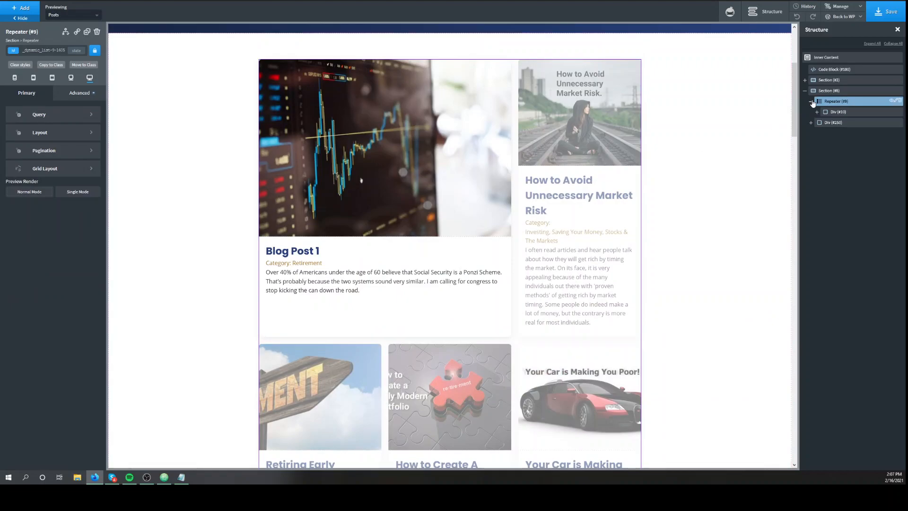
left_click(839, 112)
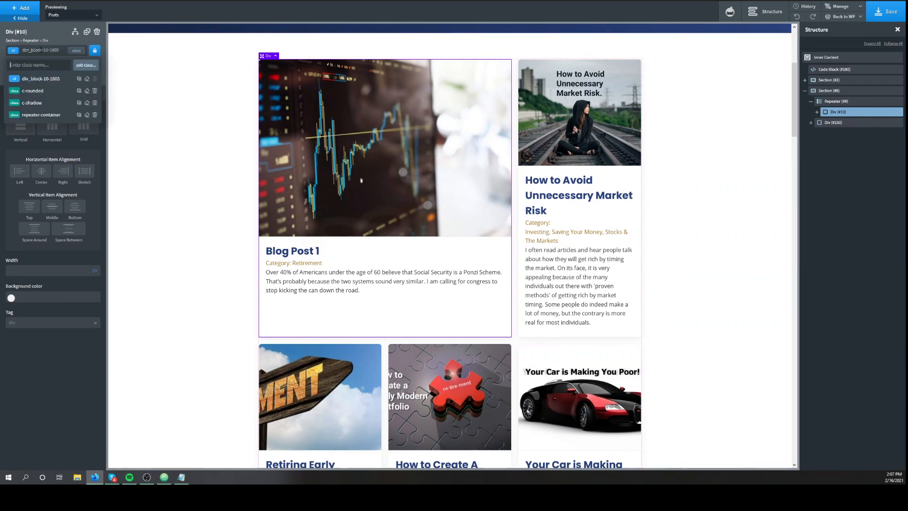
type("posts-con")
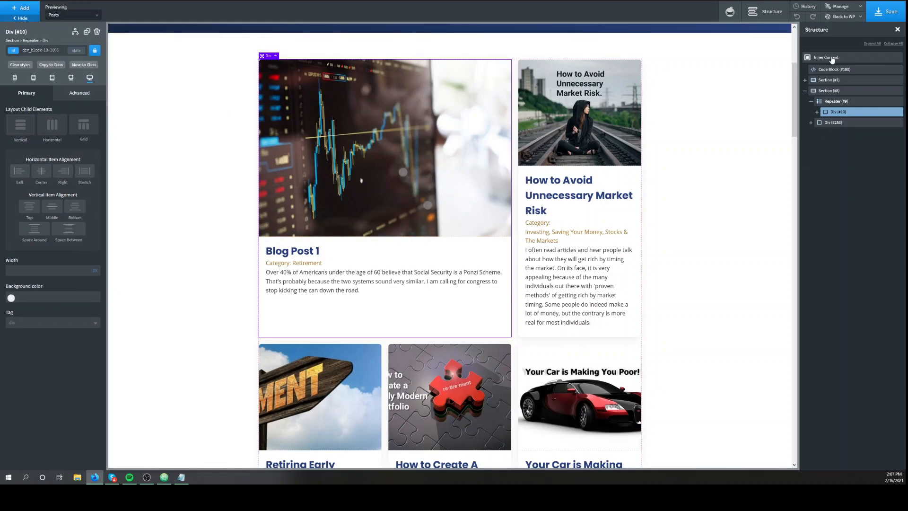
left_click(21, 9)
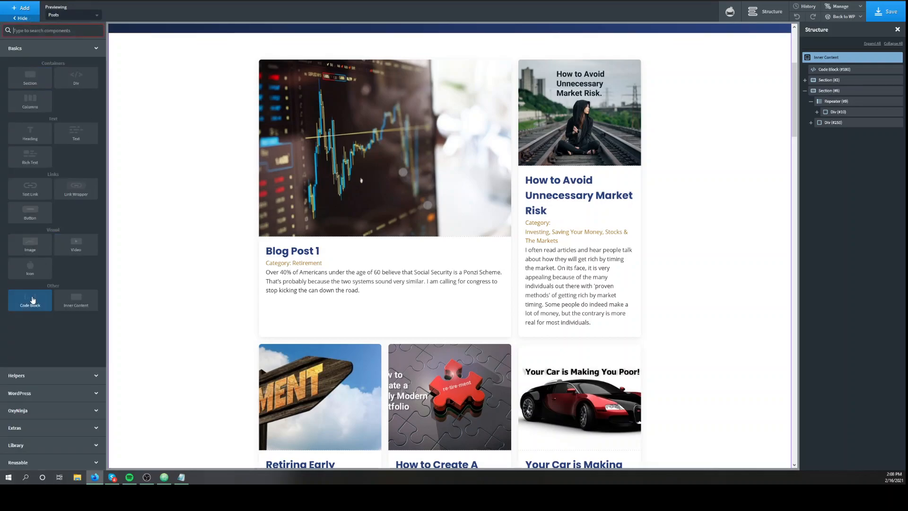
Step: Add a Code Block whose jQuery insertBefore places the newsletter div after the third posts-container card, and apply it
left_click(29, 300)
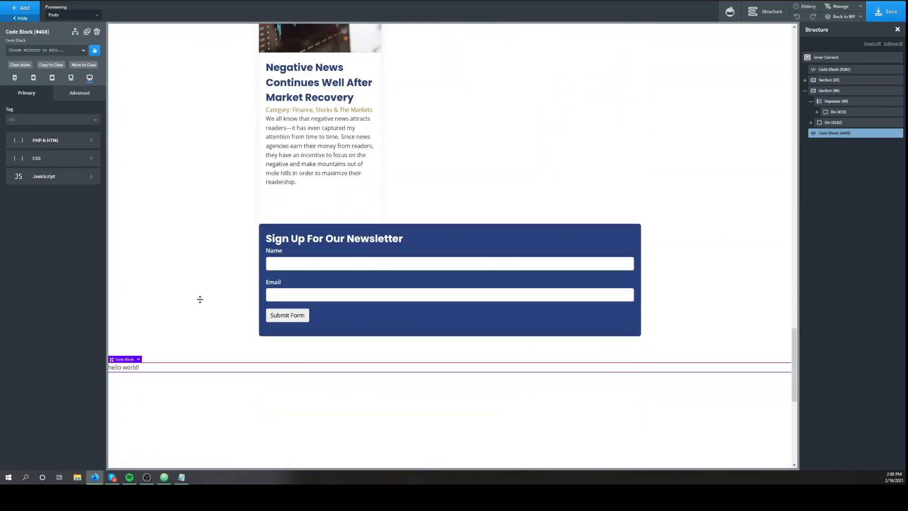
left_click(46, 140)
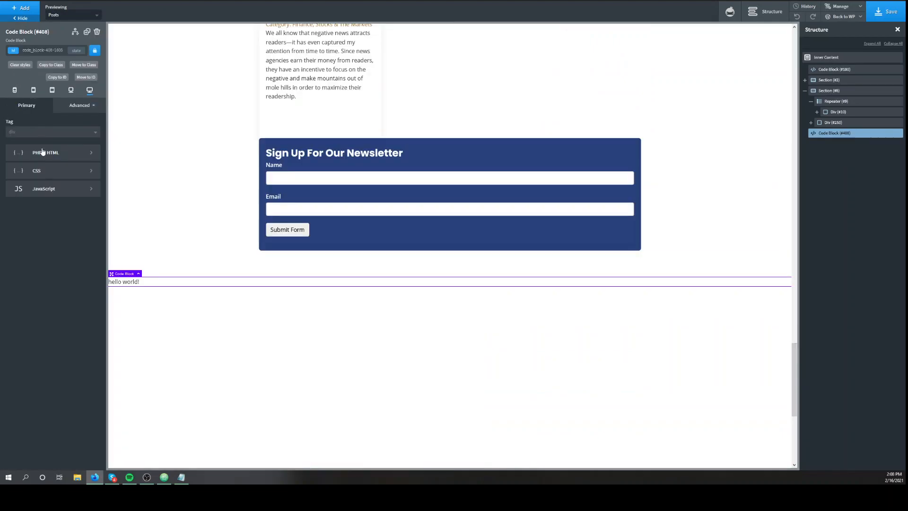
left_click(44, 188)
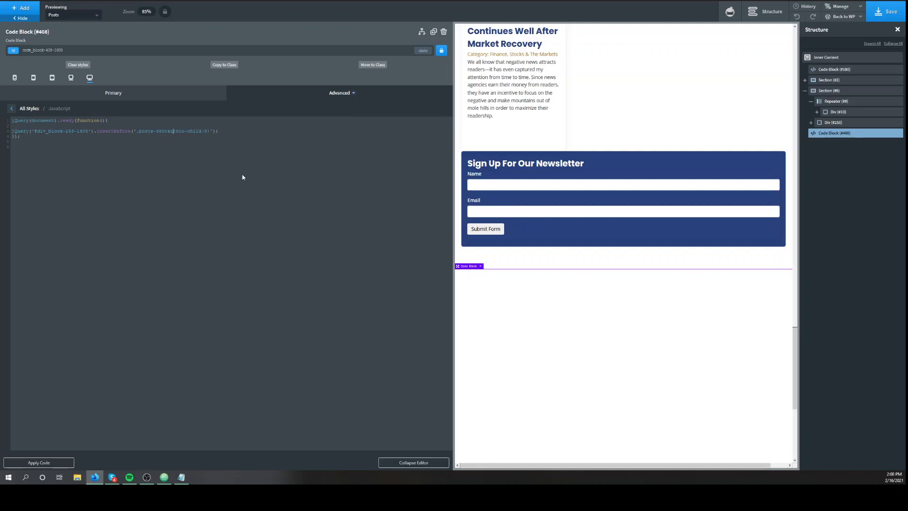
scroll("up", 3)
type("er:")
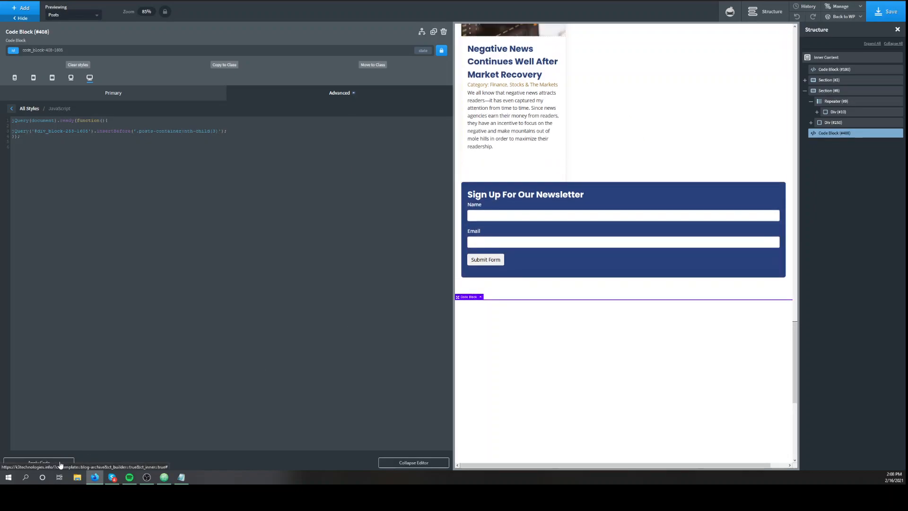
left_click(888, 11)
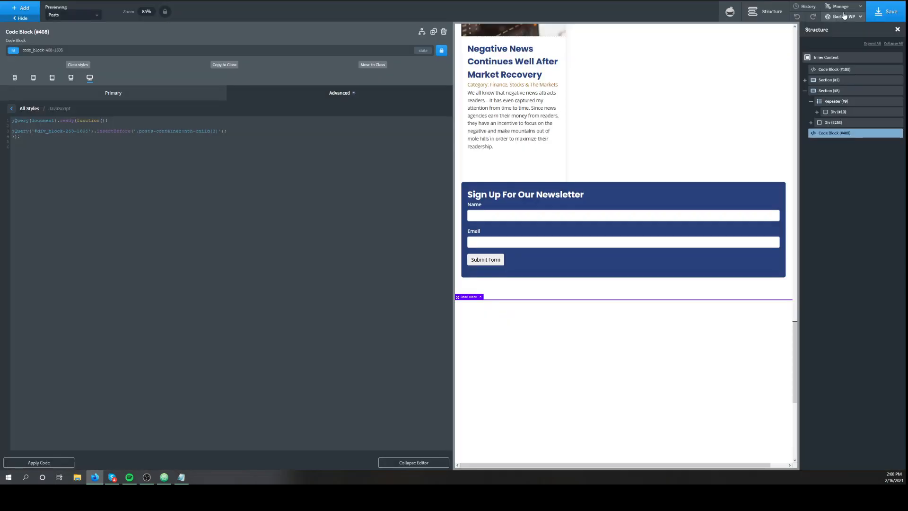
Step: Reload the live blog archive and find the newsletter form sitting as a card inside the post grid
left_click(843, 16)
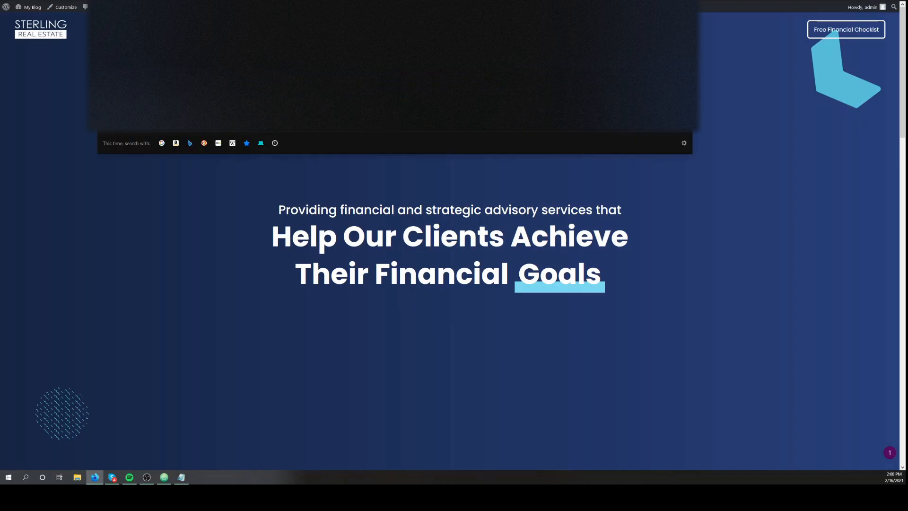
left_click(460, 29)
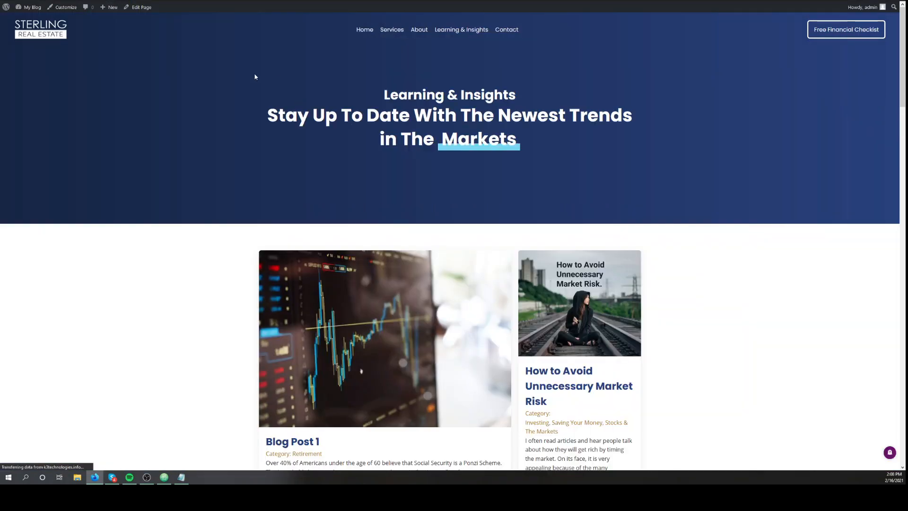
scroll("down", 3)
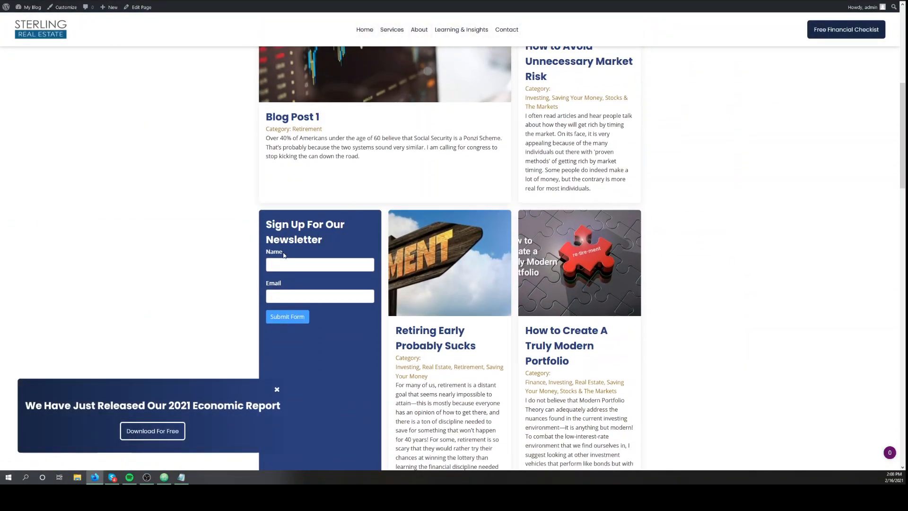
scroll("down", 3)
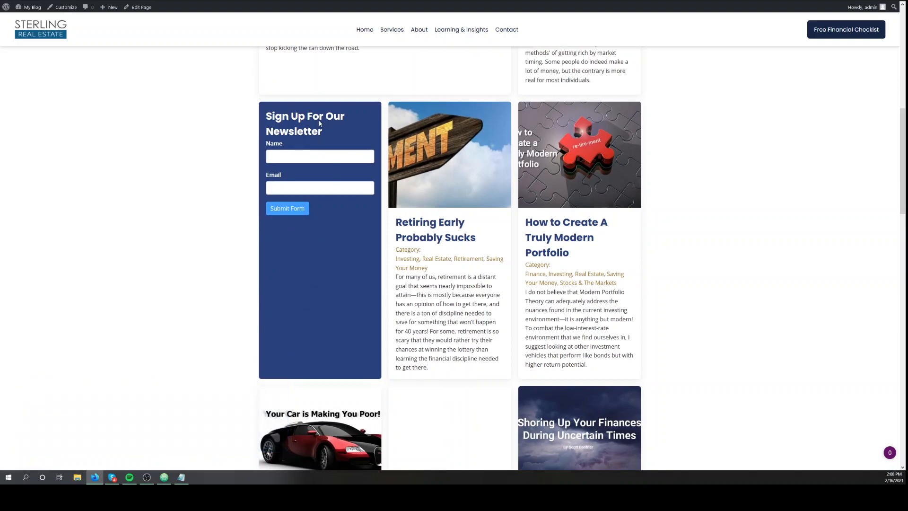
mouse_move(201, 101)
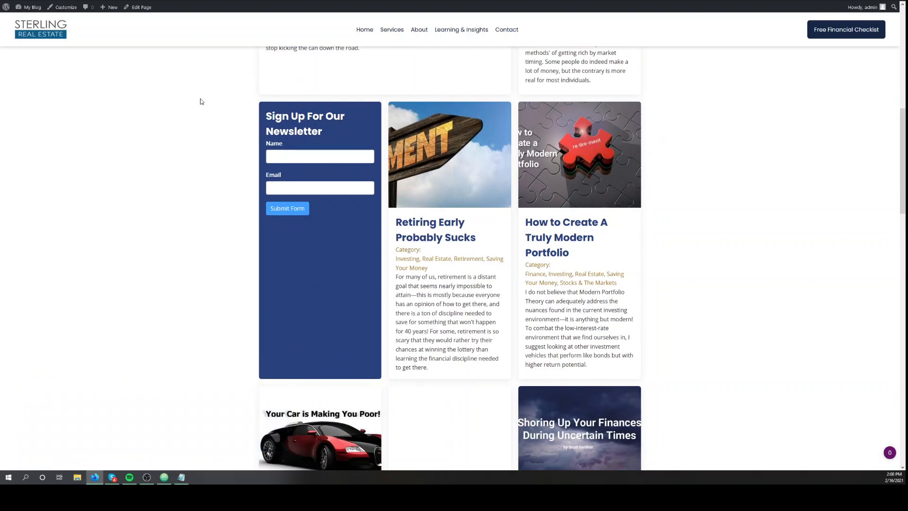
mouse_move(316, 91)
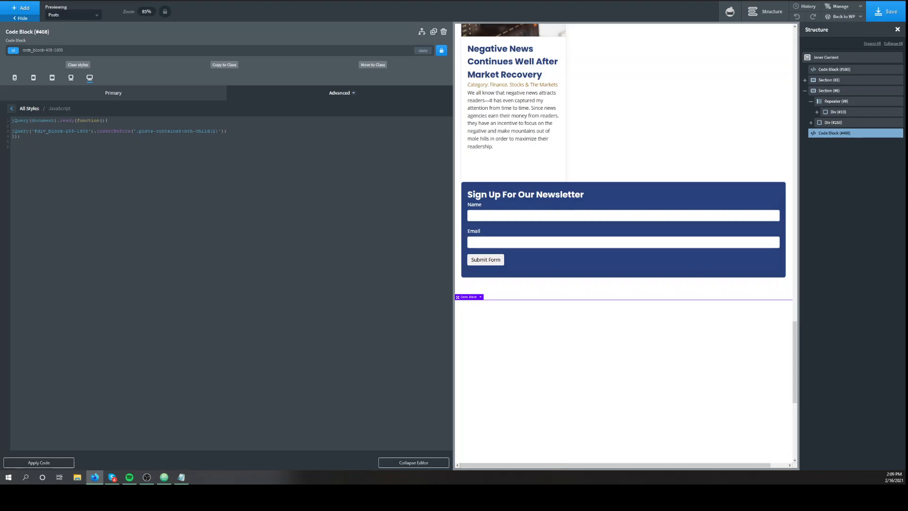
Step: Check the live archive shows the newsletter form right after Blog Post 1, then head back to the builder
left_click(844, 16)
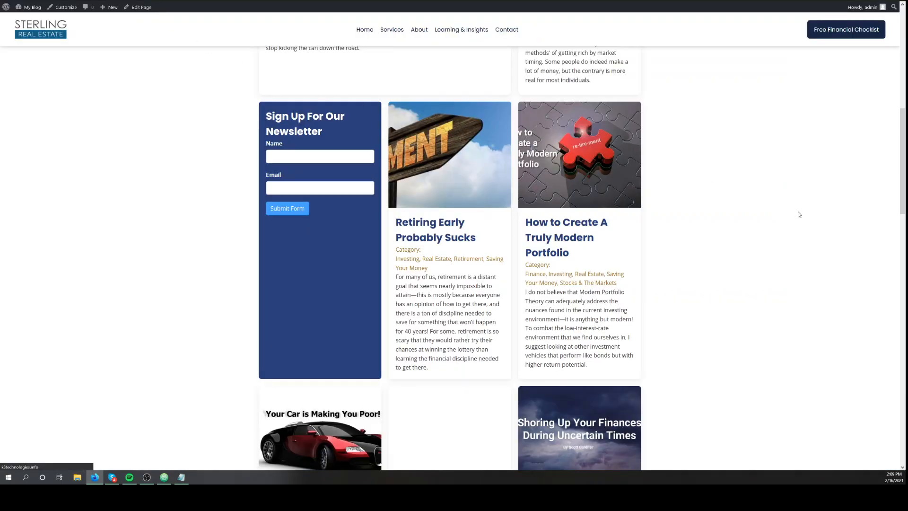
scroll("up", 3)
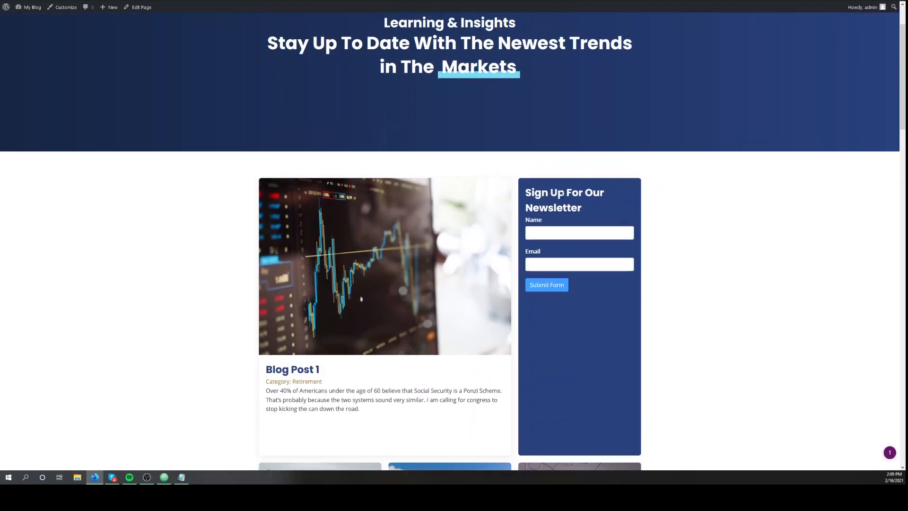
scroll("down", 3)
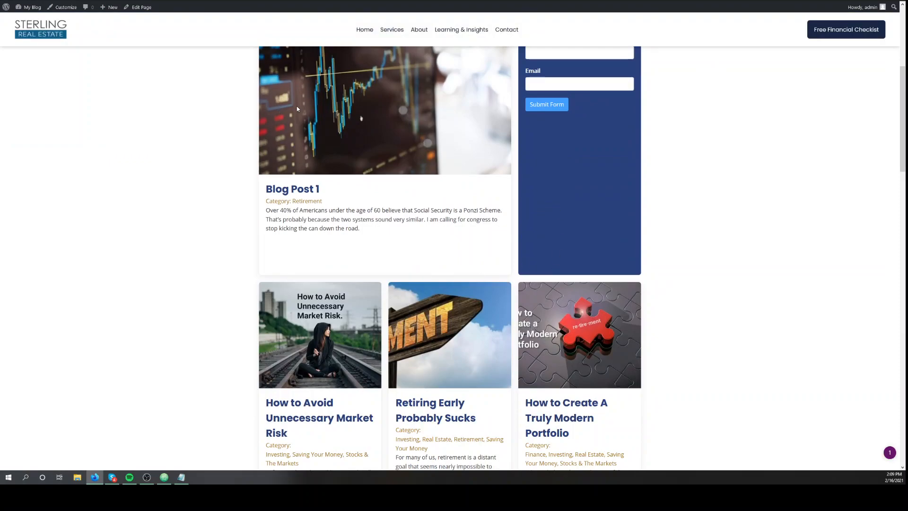
scroll("down", 3)
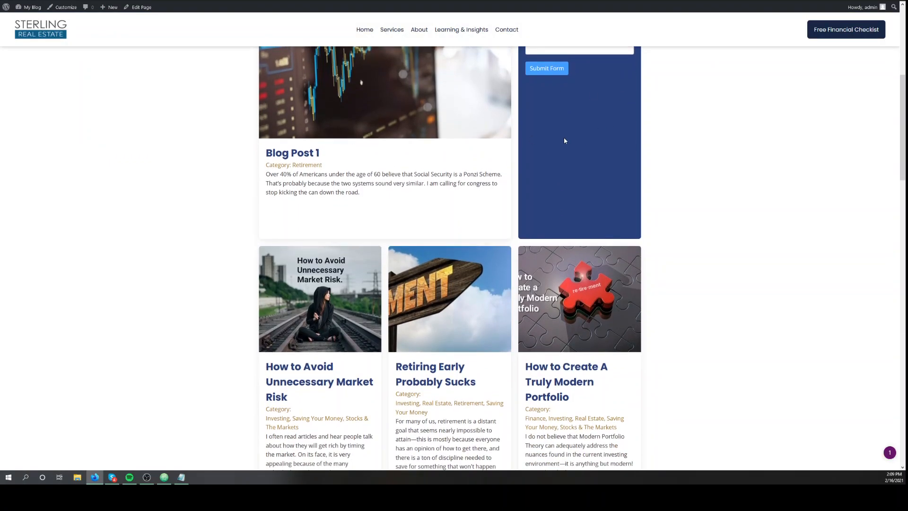
scroll("down", 3)
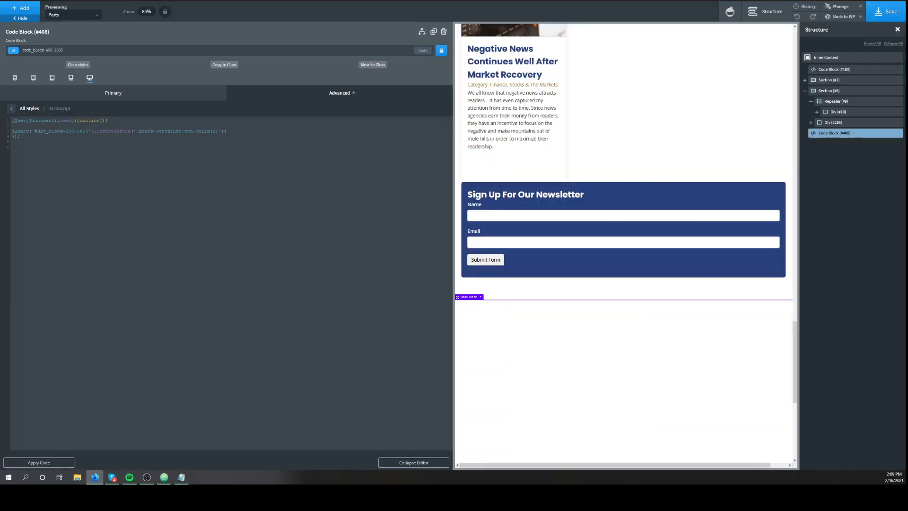
left_click(842, 17)
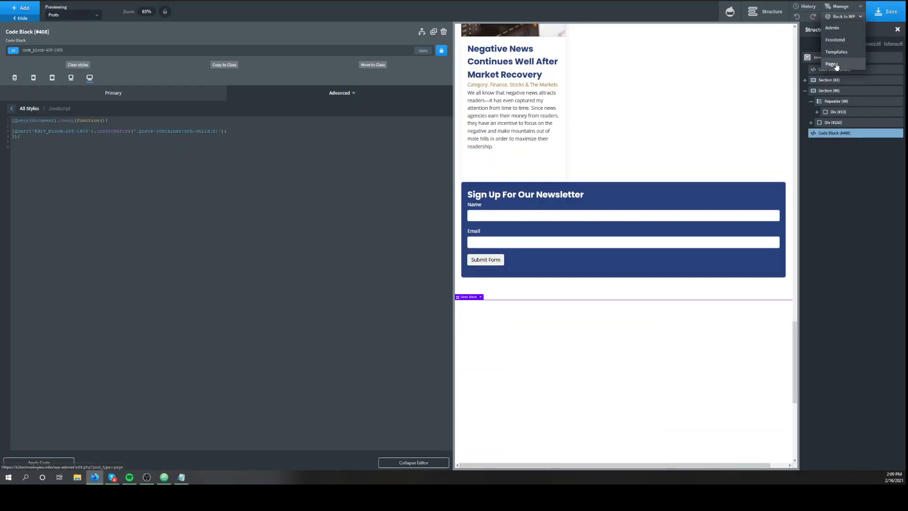
Step: From WP Pages open the Easy Posts page in Oxygen, choosing Open Anyway and Leave Page
left_click(832, 63)
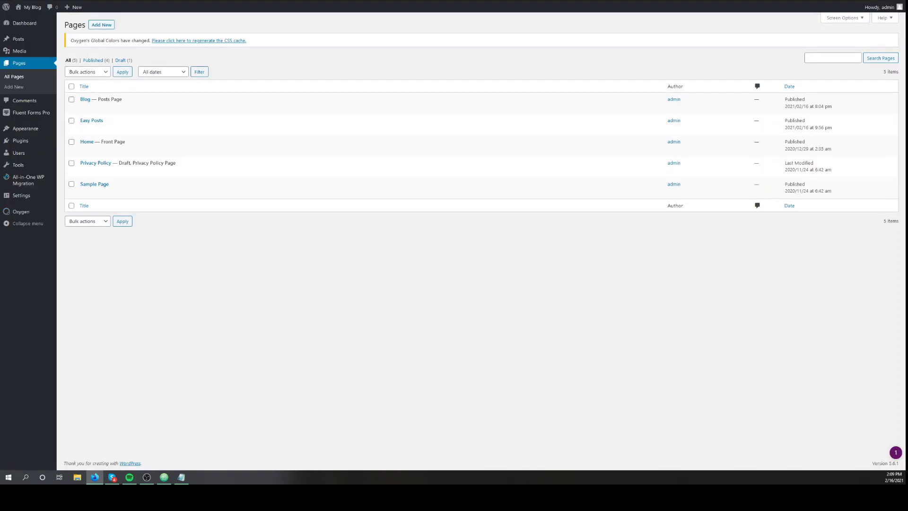
mouse_move(92, 120)
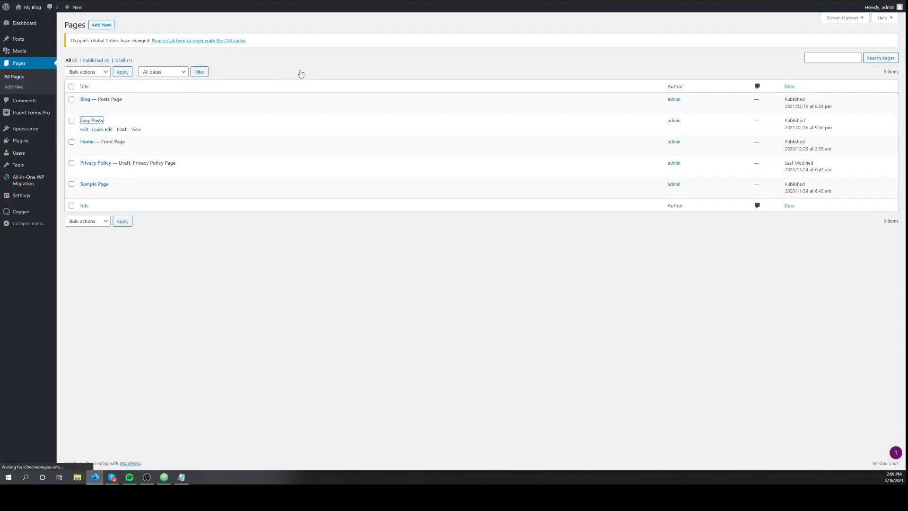
left_click(92, 120)
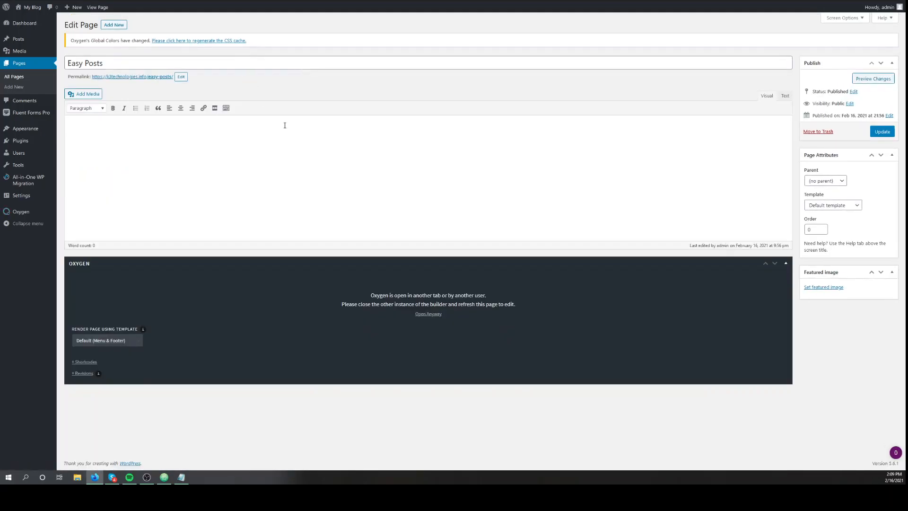
left_click(428, 313)
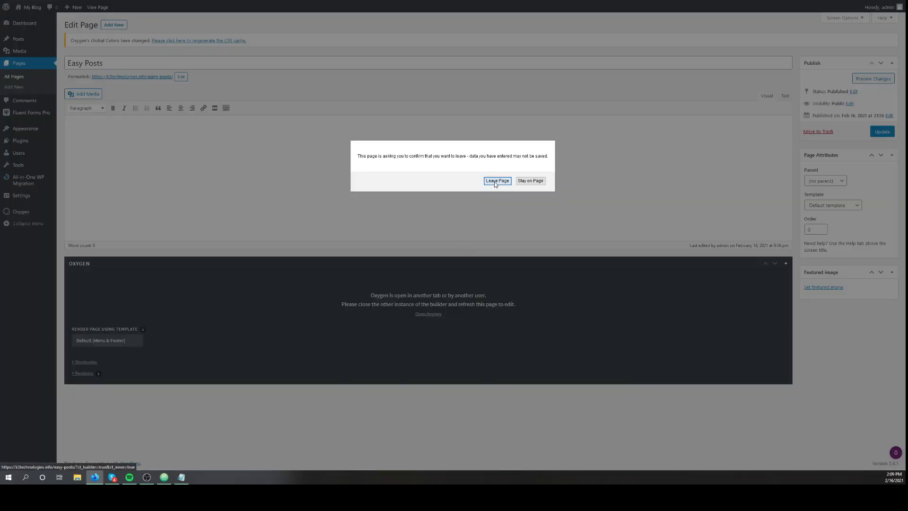
left_click(496, 180)
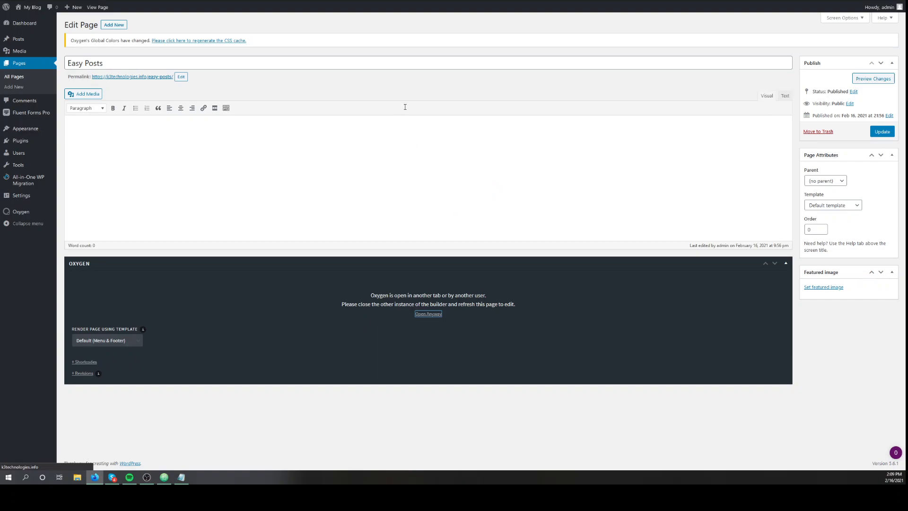
mouse_move(454, 50)
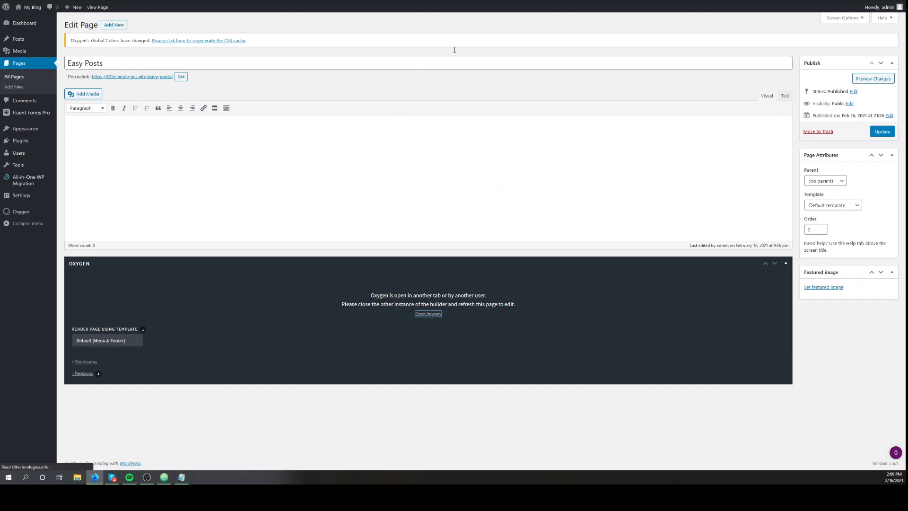
left_click(428, 314)
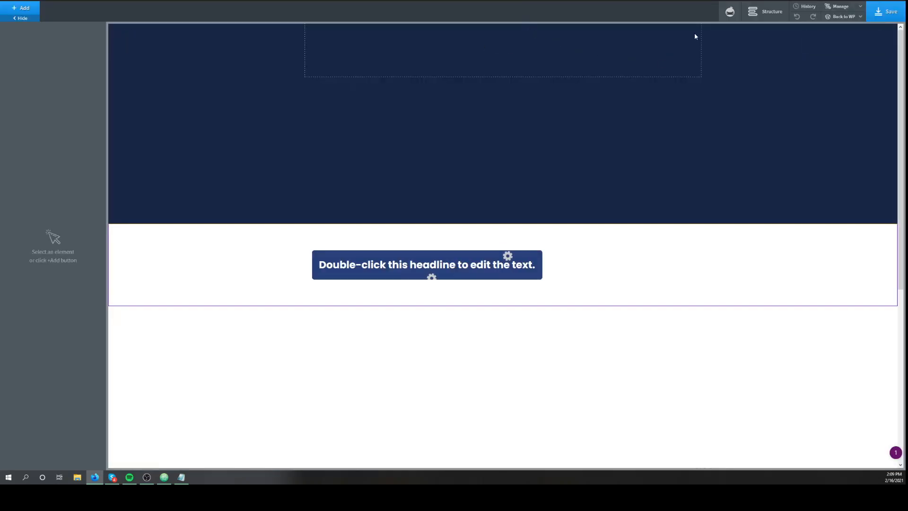
mouse_move(701, 32)
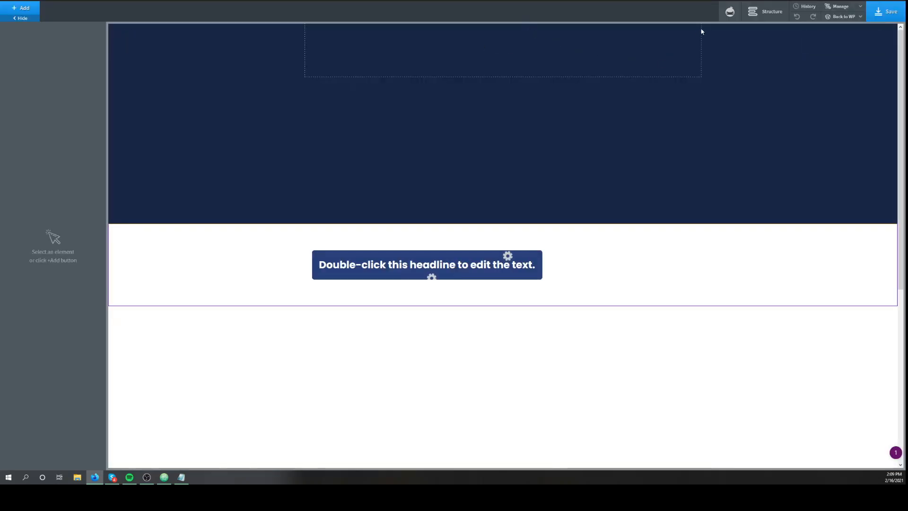
Step: Select the Easy Posts element and give it the CSS Grid – Masonry preset
scroll("down", 3)
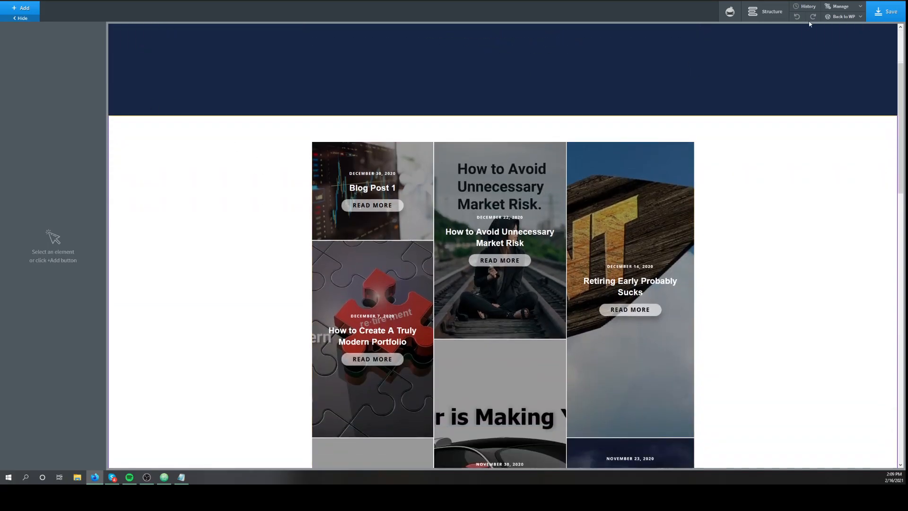
left_click(771, 11)
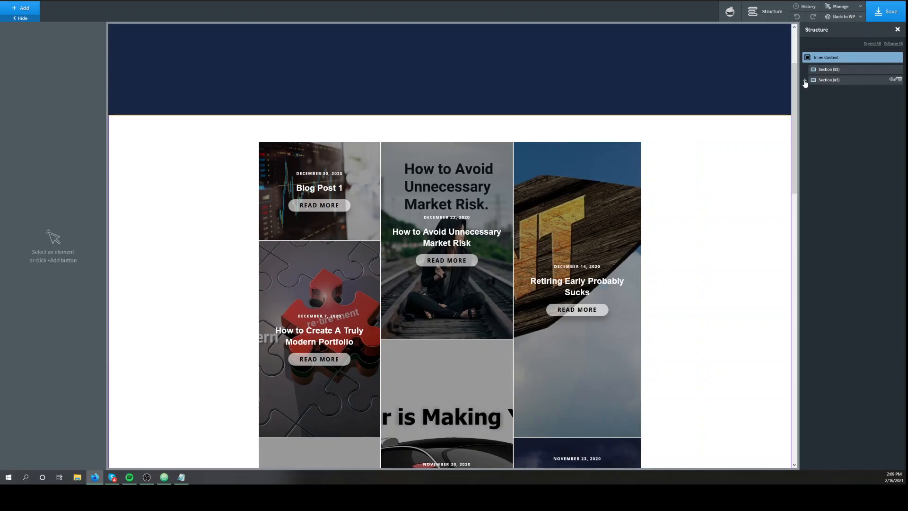
left_click(805, 80)
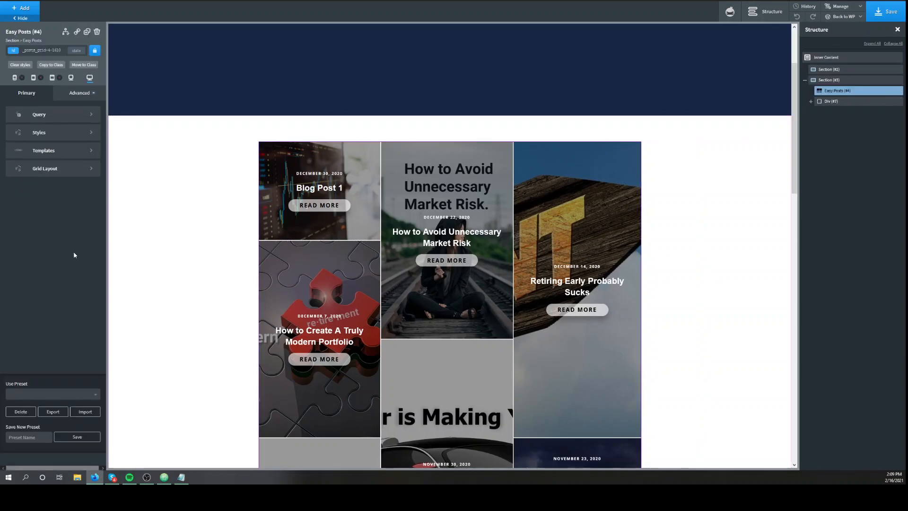
mouse_move(49, 403)
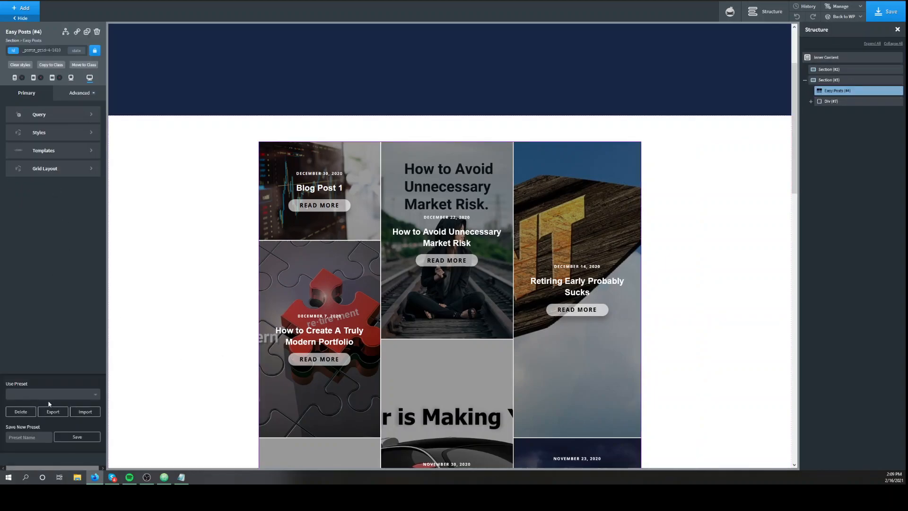
left_click(49, 394)
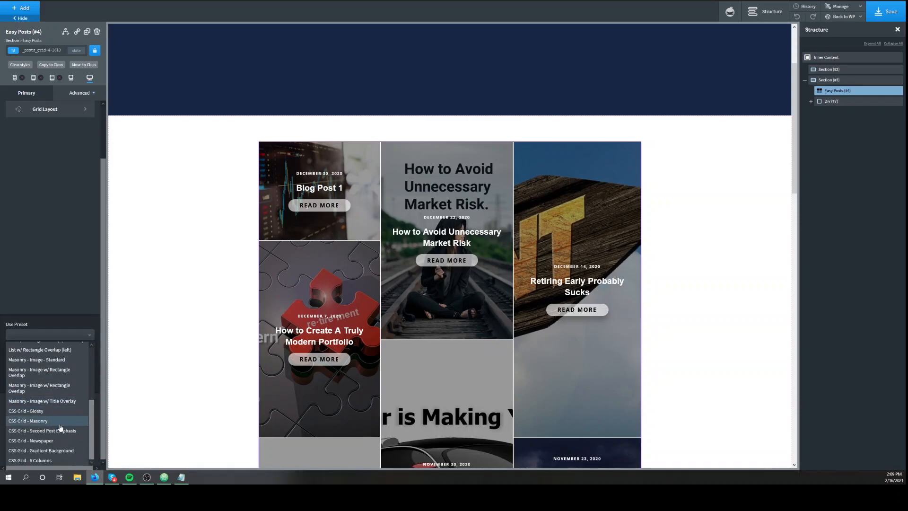
left_click(27, 420)
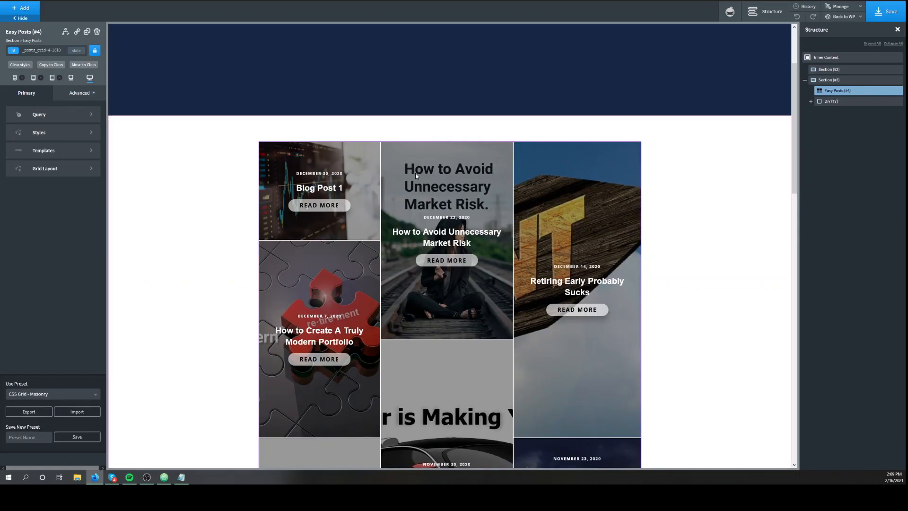
mouse_move(728, 158)
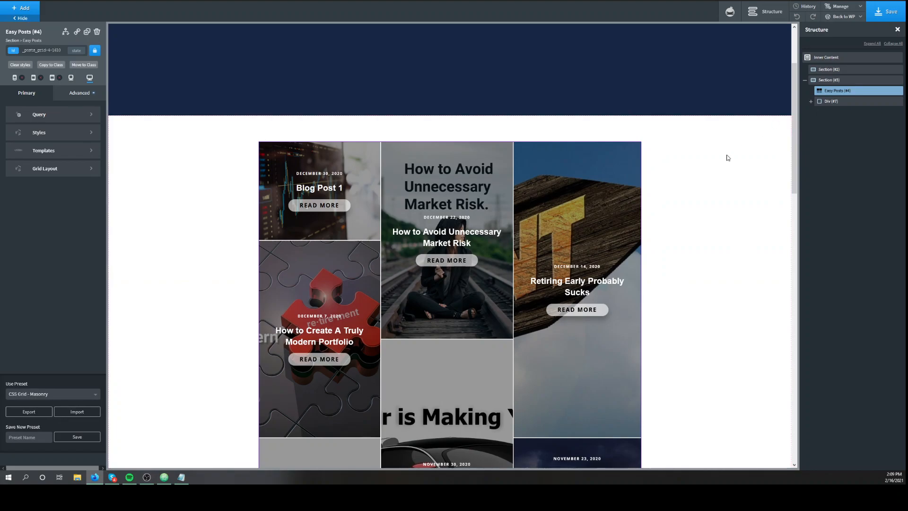
scroll("down", 3)
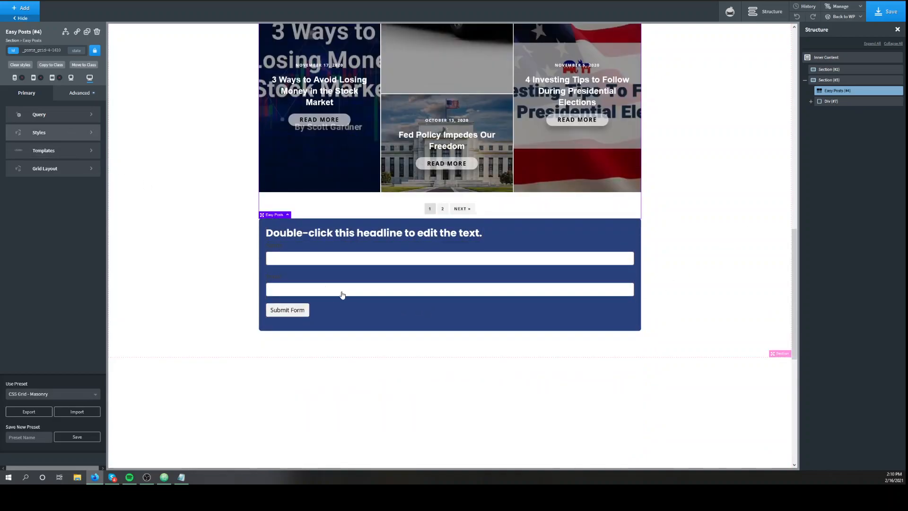
Step: Pick out the newsletter signup Div's ID, then switch to the live blog archive tab
left_click(831, 102)
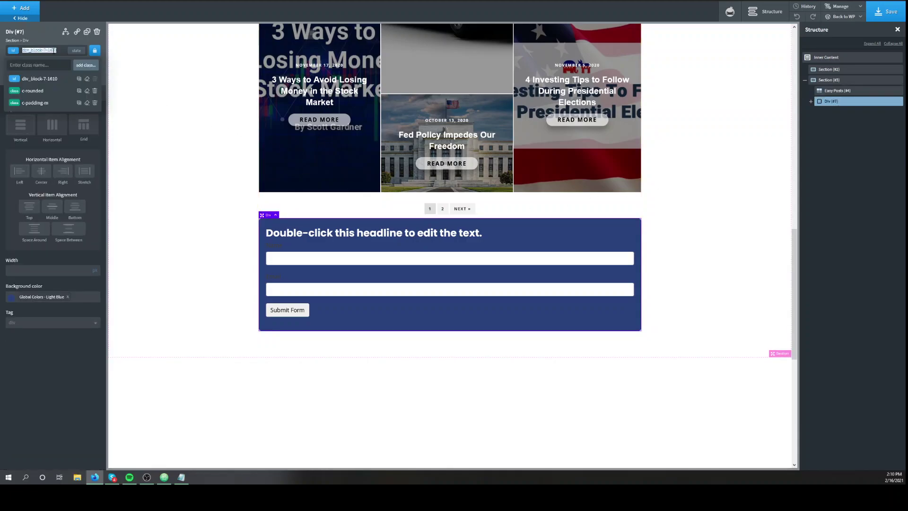
left_click(12, 50)
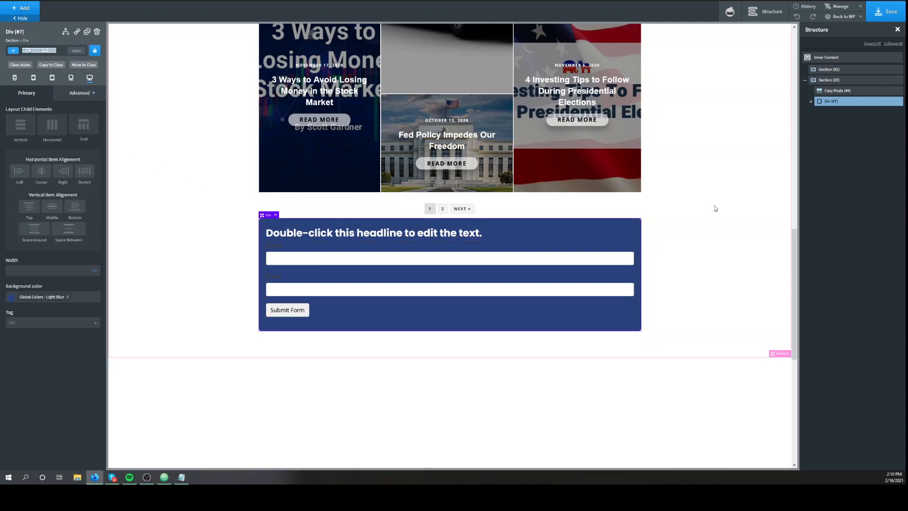
left_click(829, 79)
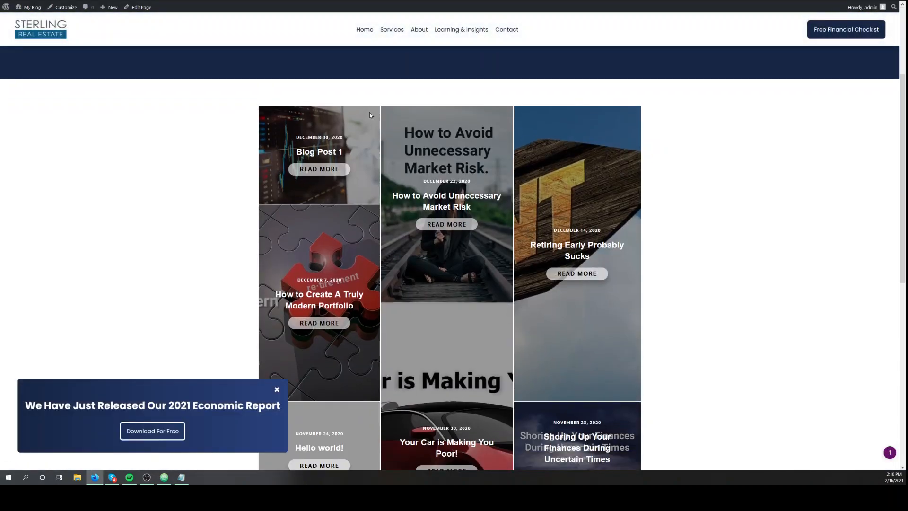
Step: With Developer Tools open, dismiss the 2021 Economic Report popup and inspect the first post card's markup
key("F12")
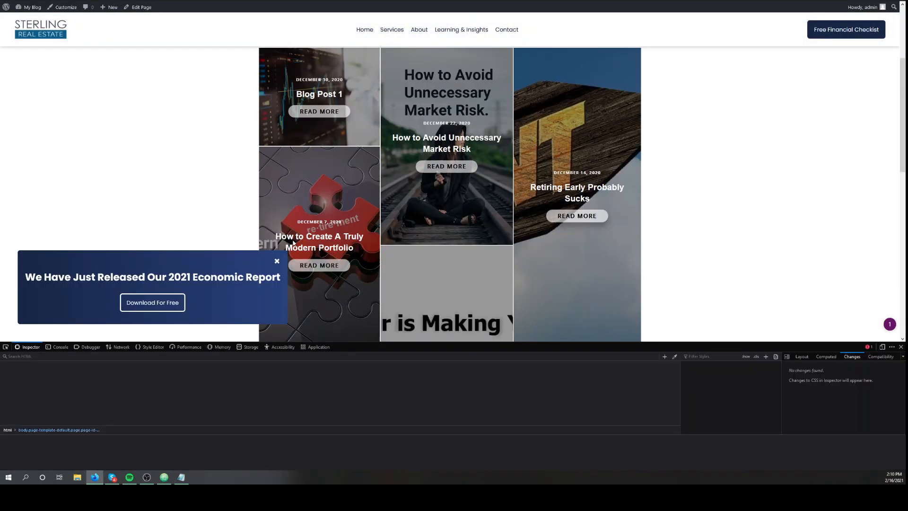
left_click(276, 261)
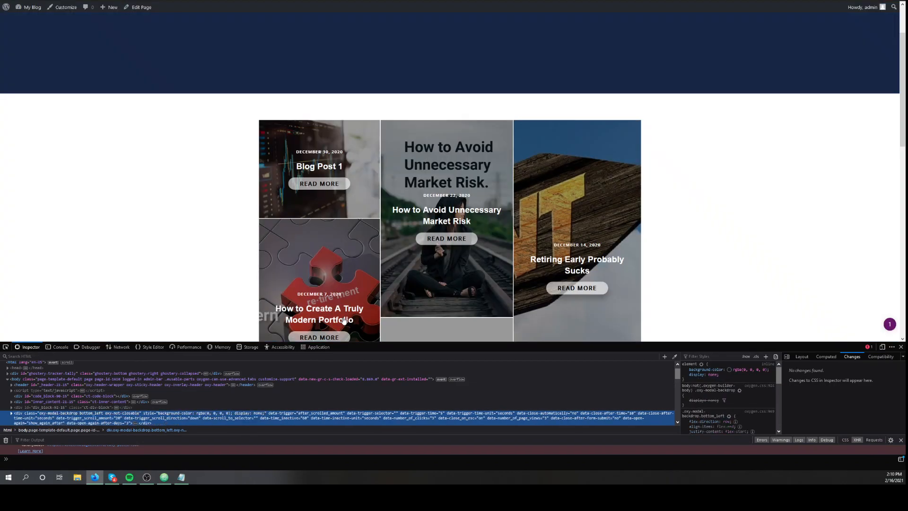
mouse_move(318, 183)
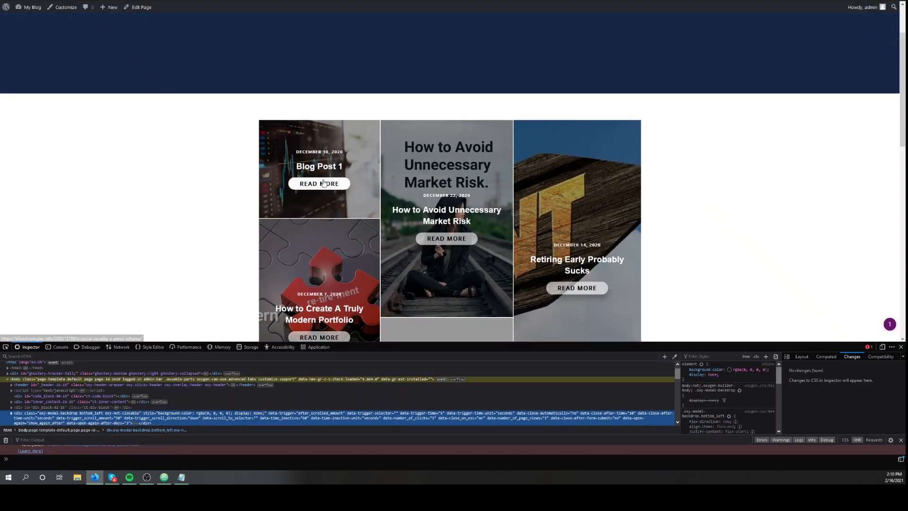
left_click(319, 184)
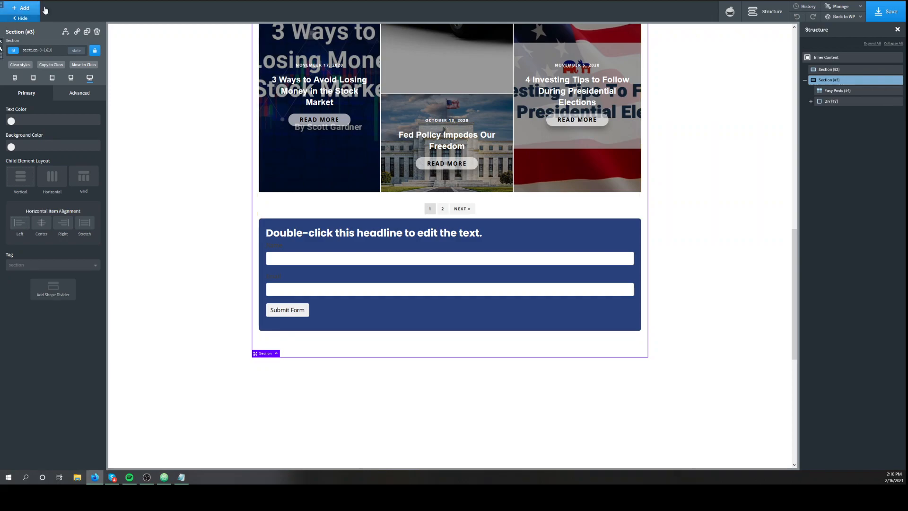
Step: Add a Code Block whose JavaScript starts with jQuery(document).ready(function(){ to reposition the signup div
left_click(22, 9)
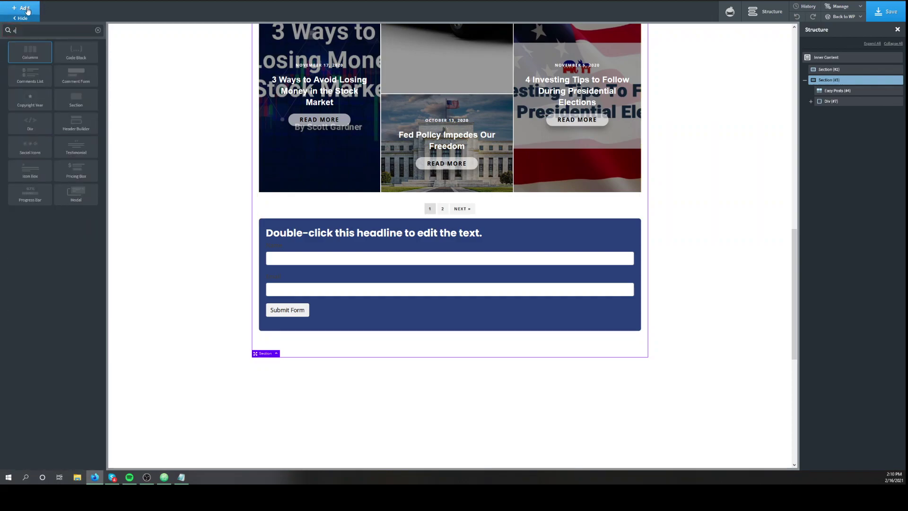
left_click(76, 51)
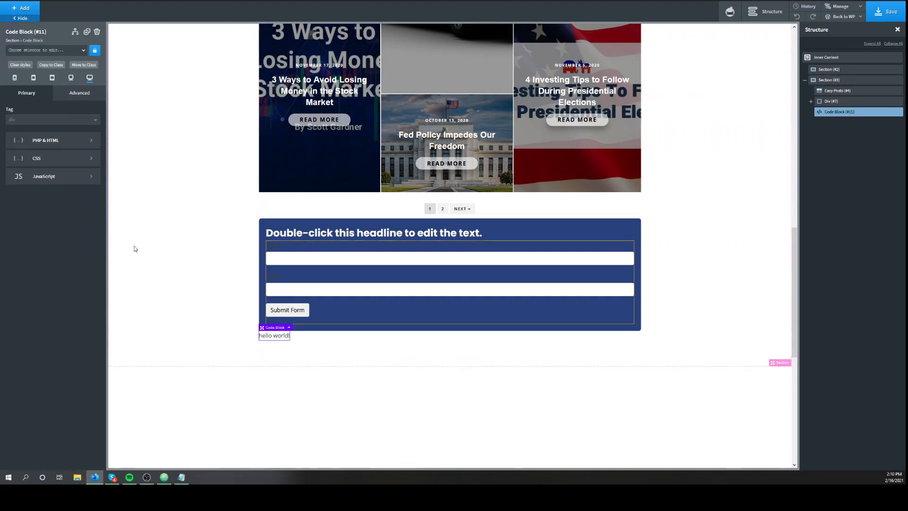
left_click(43, 175)
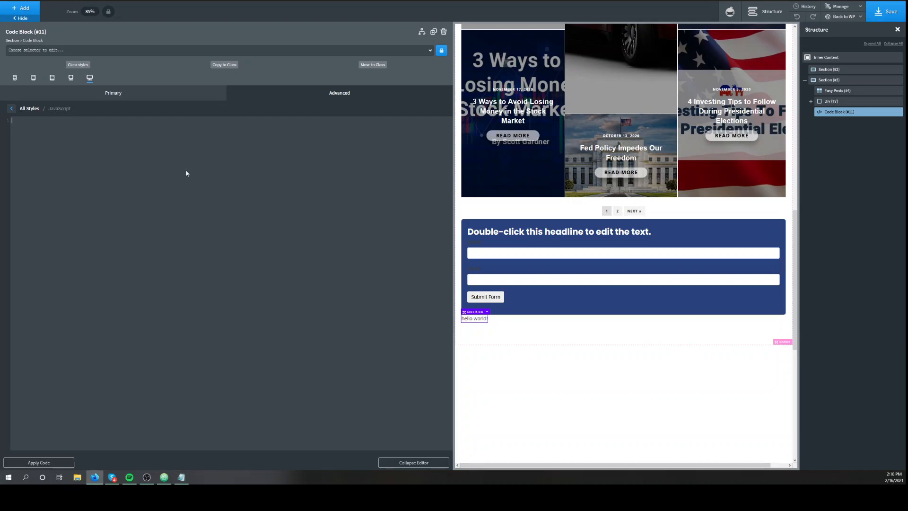
type("jQuery(document).ready(function(){")
left_click(228, 136)
type("jQuery('#div_block-7-1615').insertBefore('.oxy-post:nth-child(2)');")
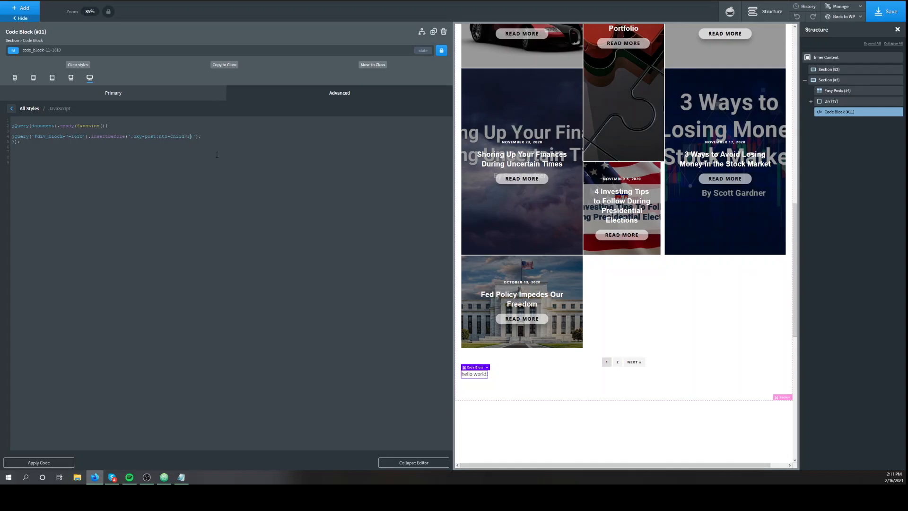
Step: Apply the jQuery code and save the page
left_click(38, 463)
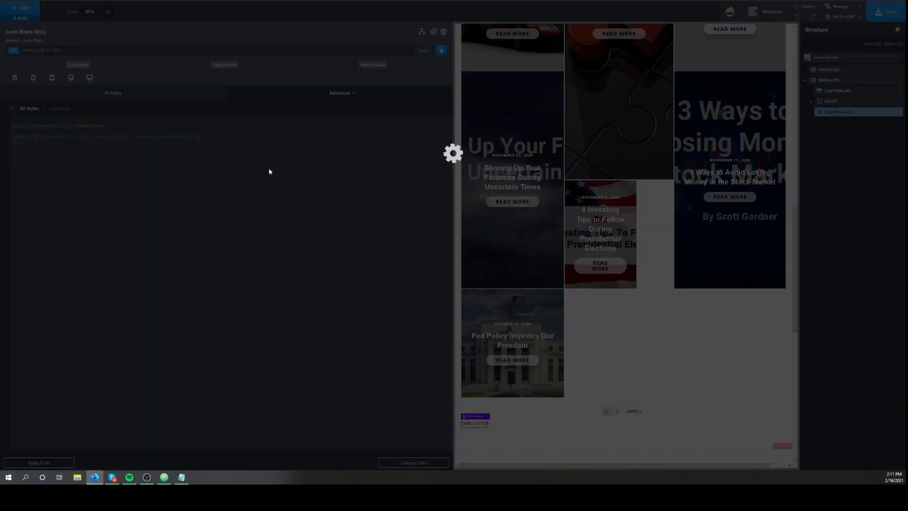
left_click(38, 463)
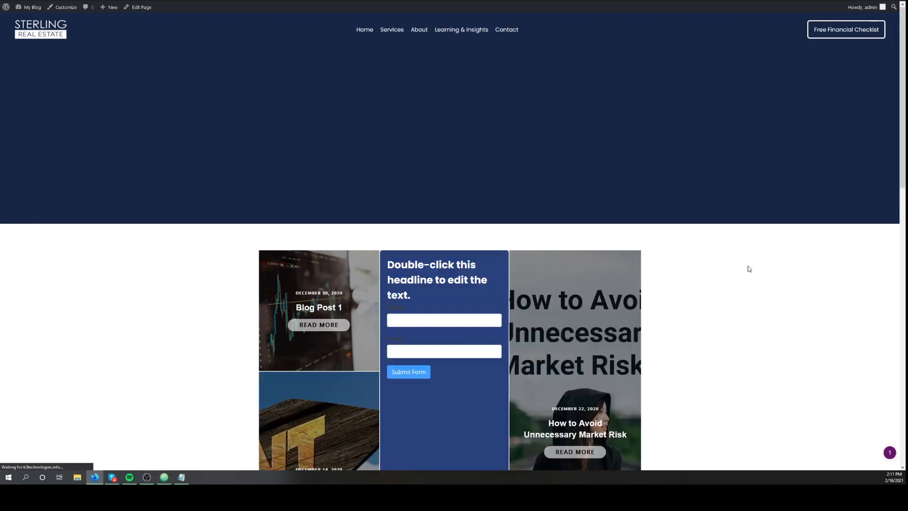
Step: Scroll the live archive to confirm the newsletter form sits inside the masonry post grid
scroll("down", 3)
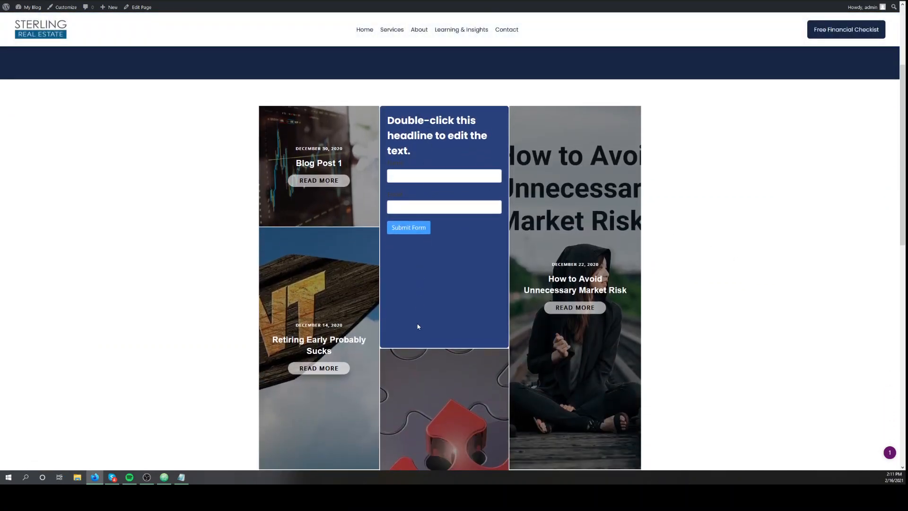
scroll("down", 3)
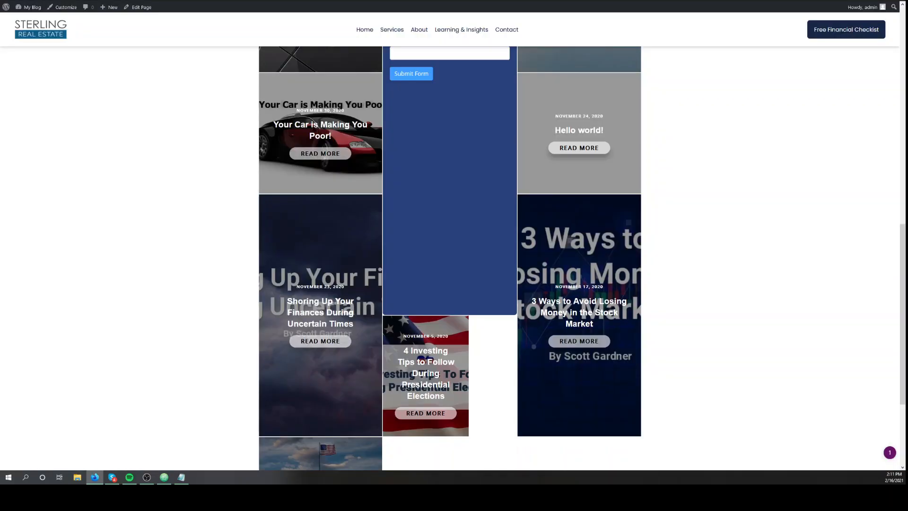
scroll("up", 3)
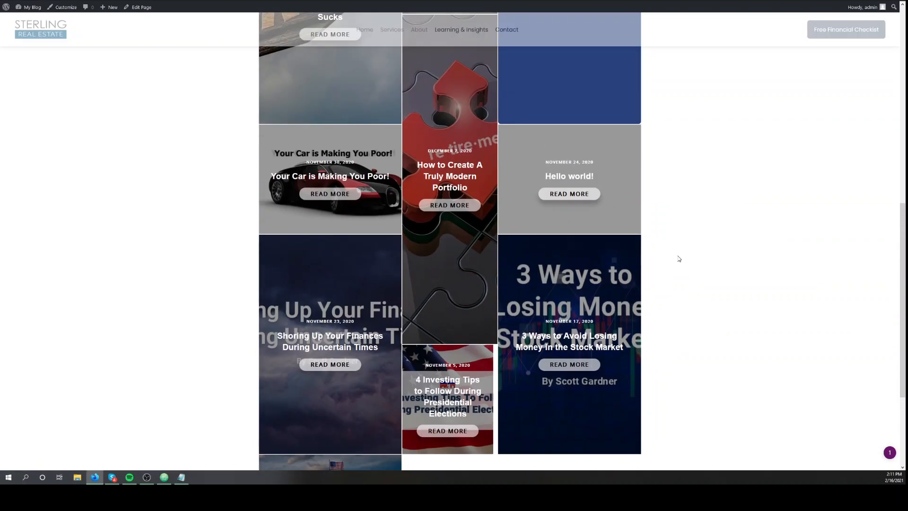
scroll("up", 3)
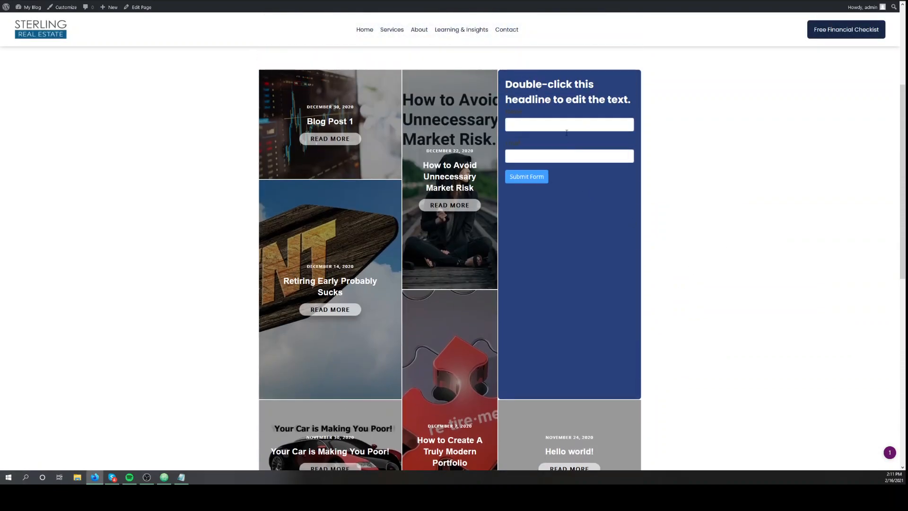
scroll("down", 3)
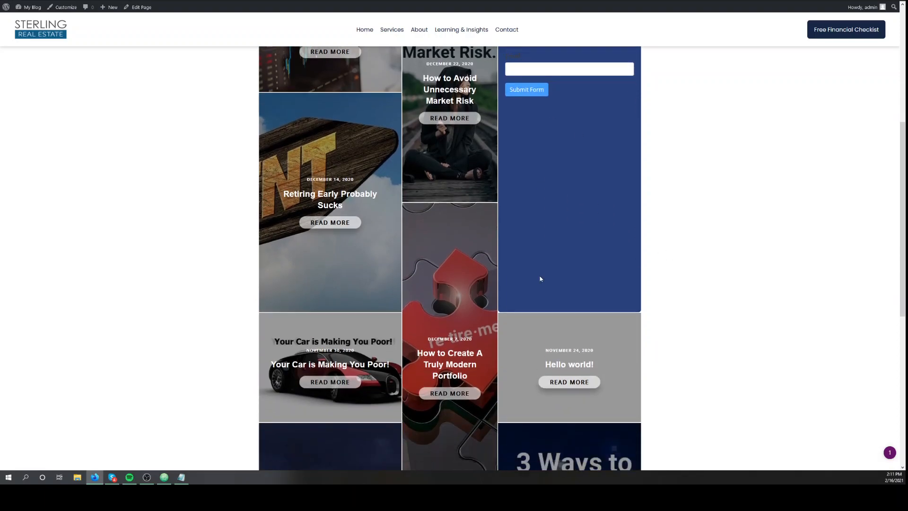
scroll("down", 3)
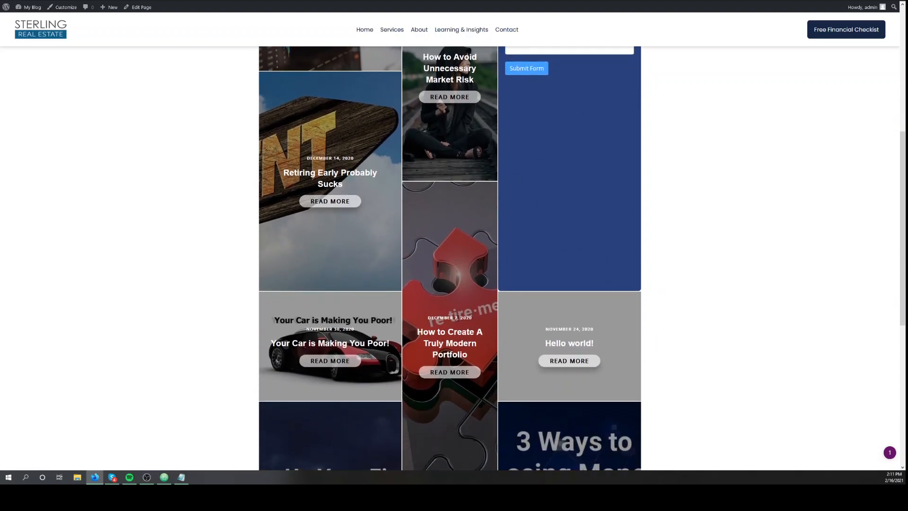
scroll("up", 3)
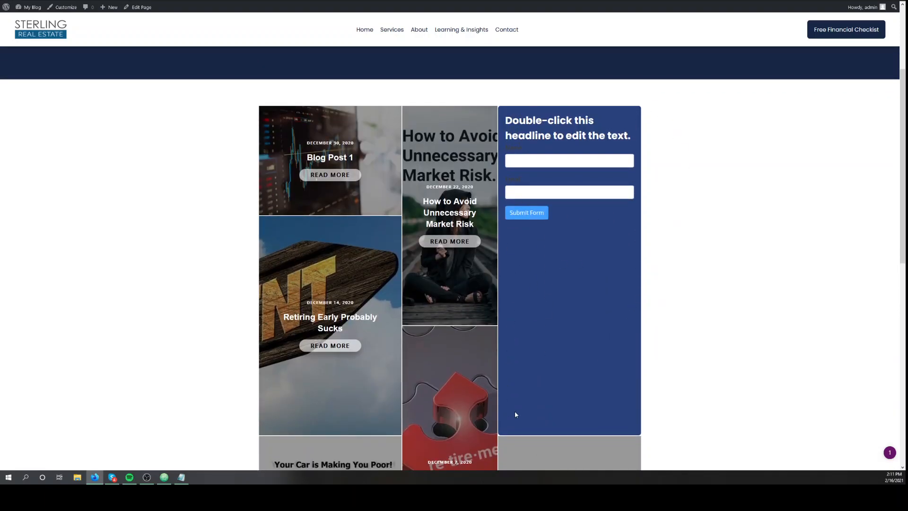
scroll("down", 3)
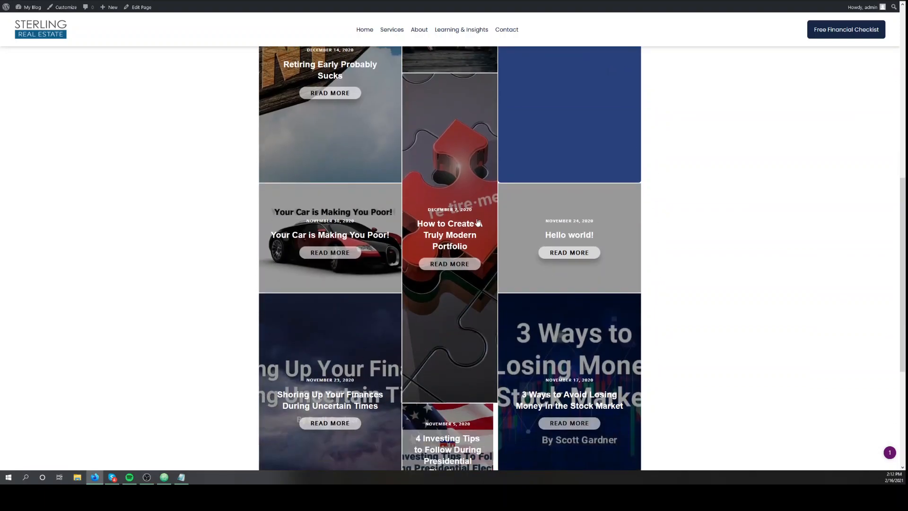